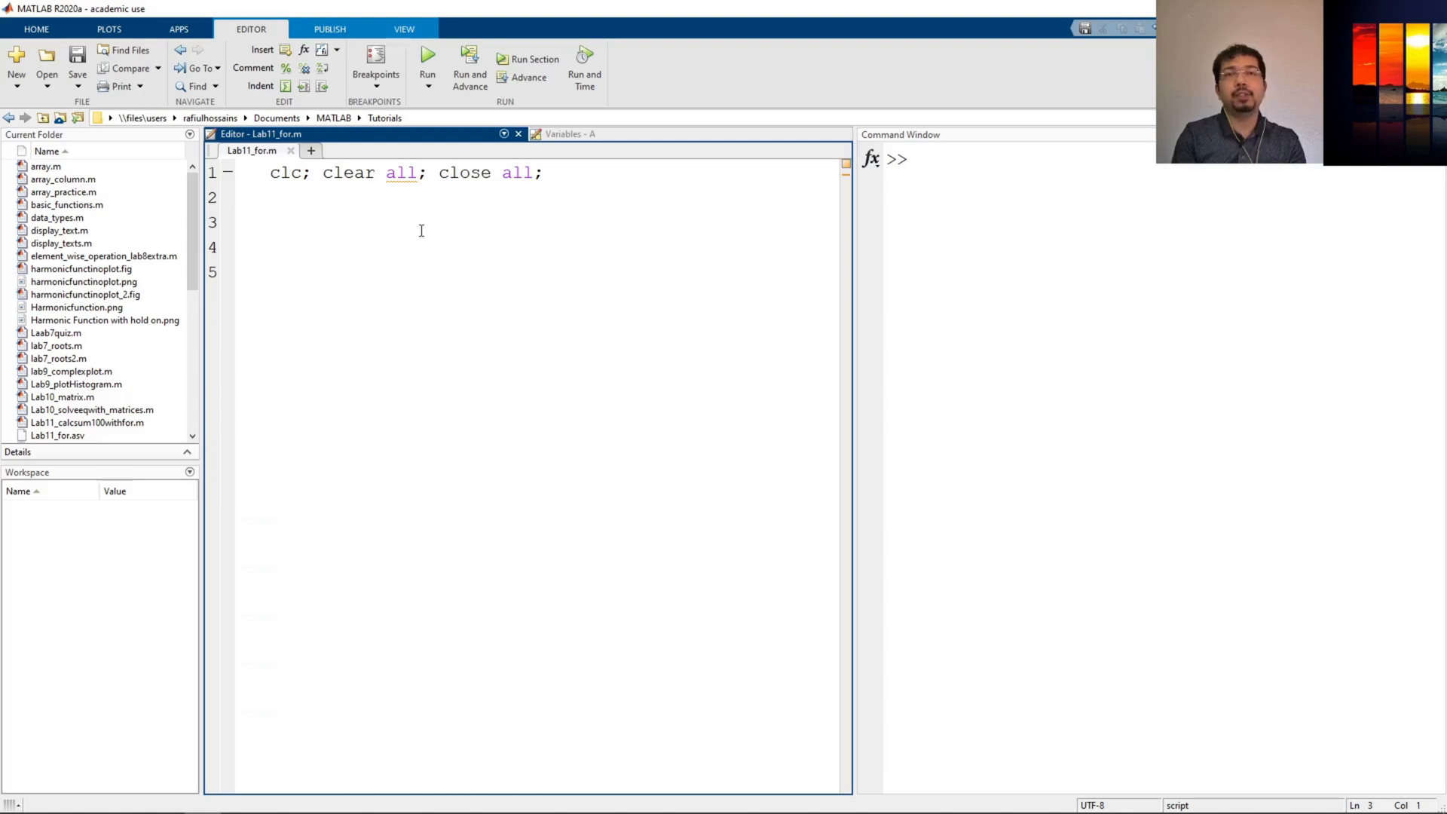
Write the loop header 'for counter = 1:2' on line 3 of Lab11_for.m
{"action": "left_click", "coordinate": [270, 222]}
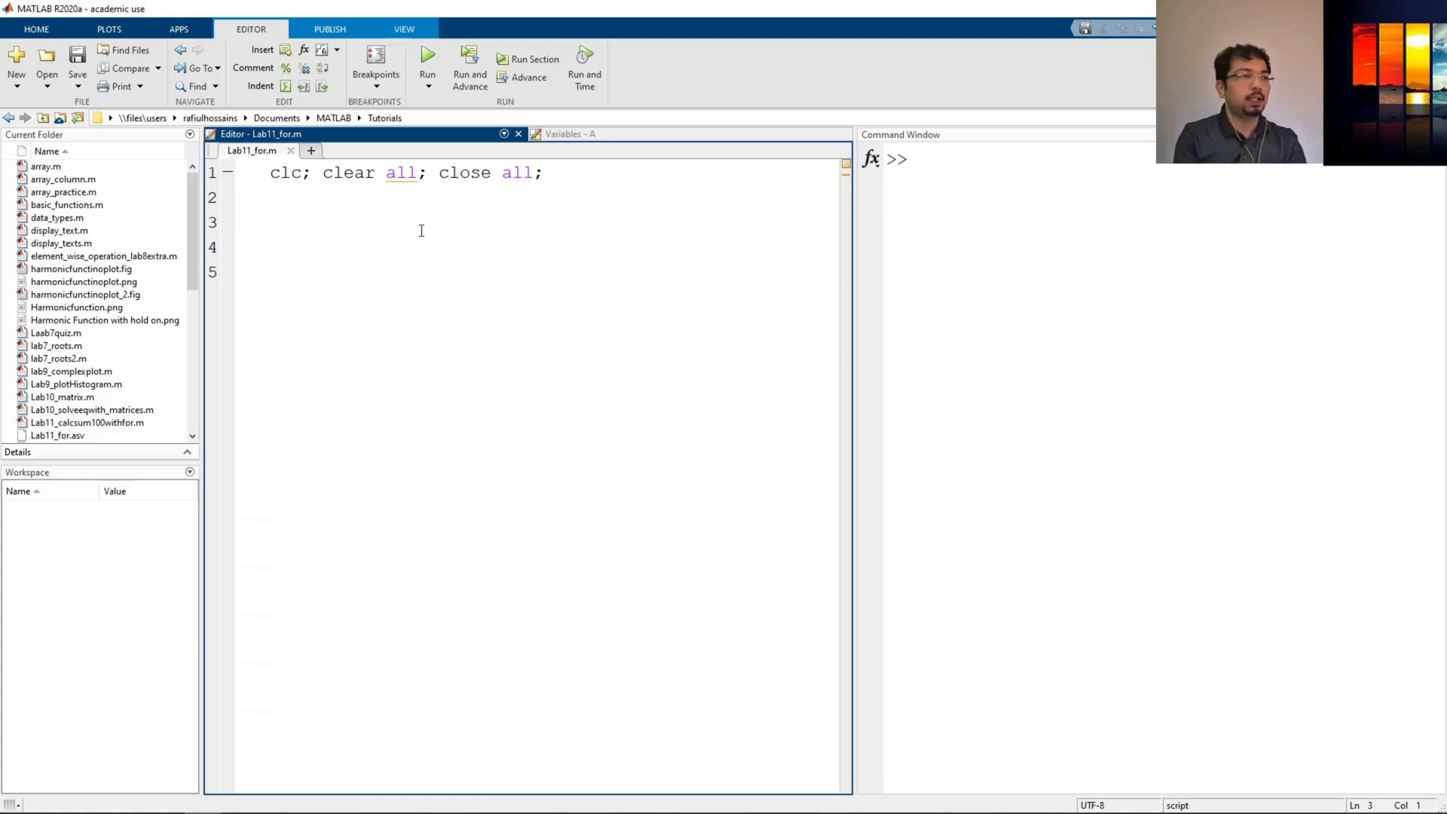
{"action": "left_click", "coordinate": [270, 221]}
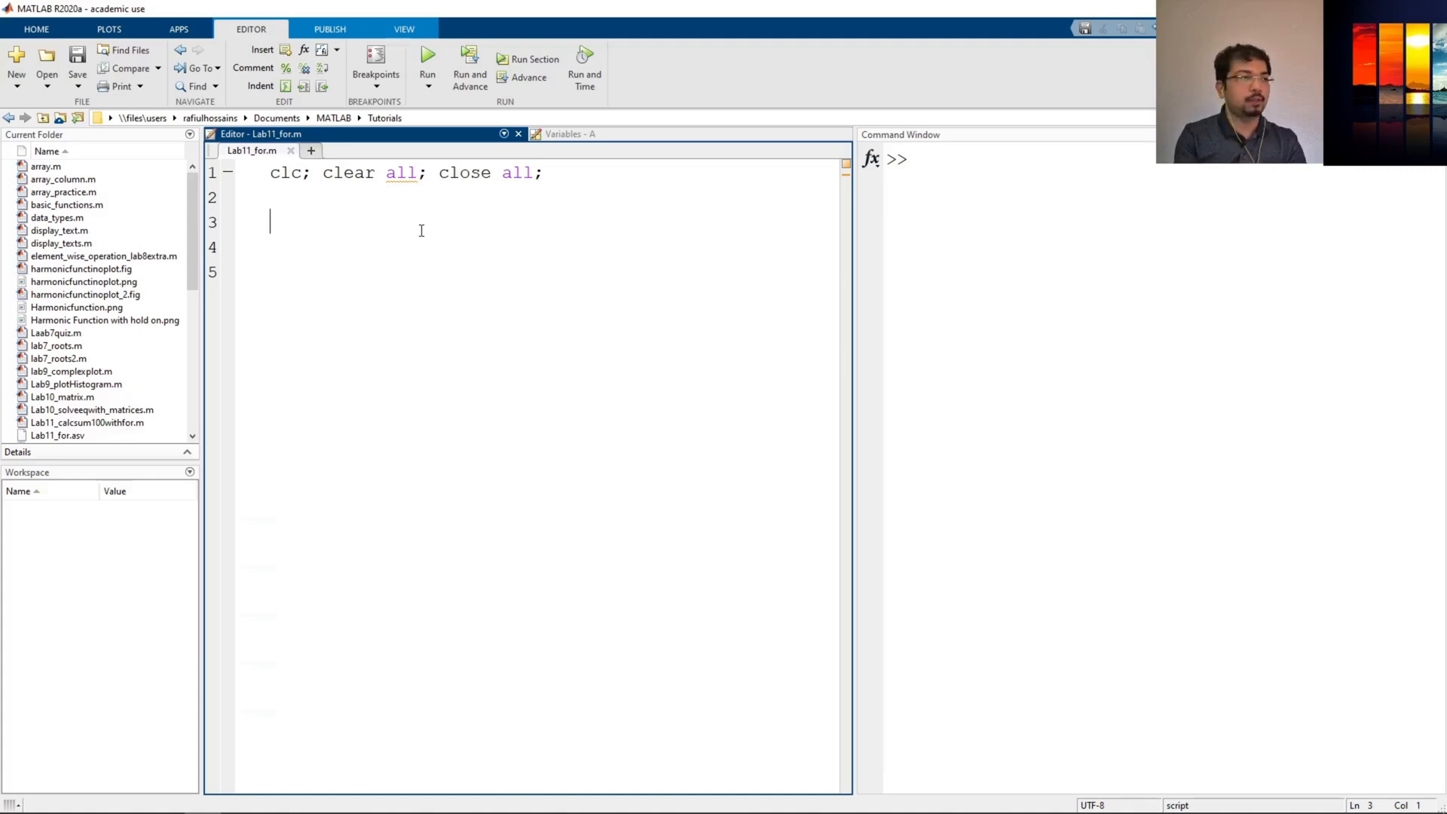
{"action": "type", "text": "for"}
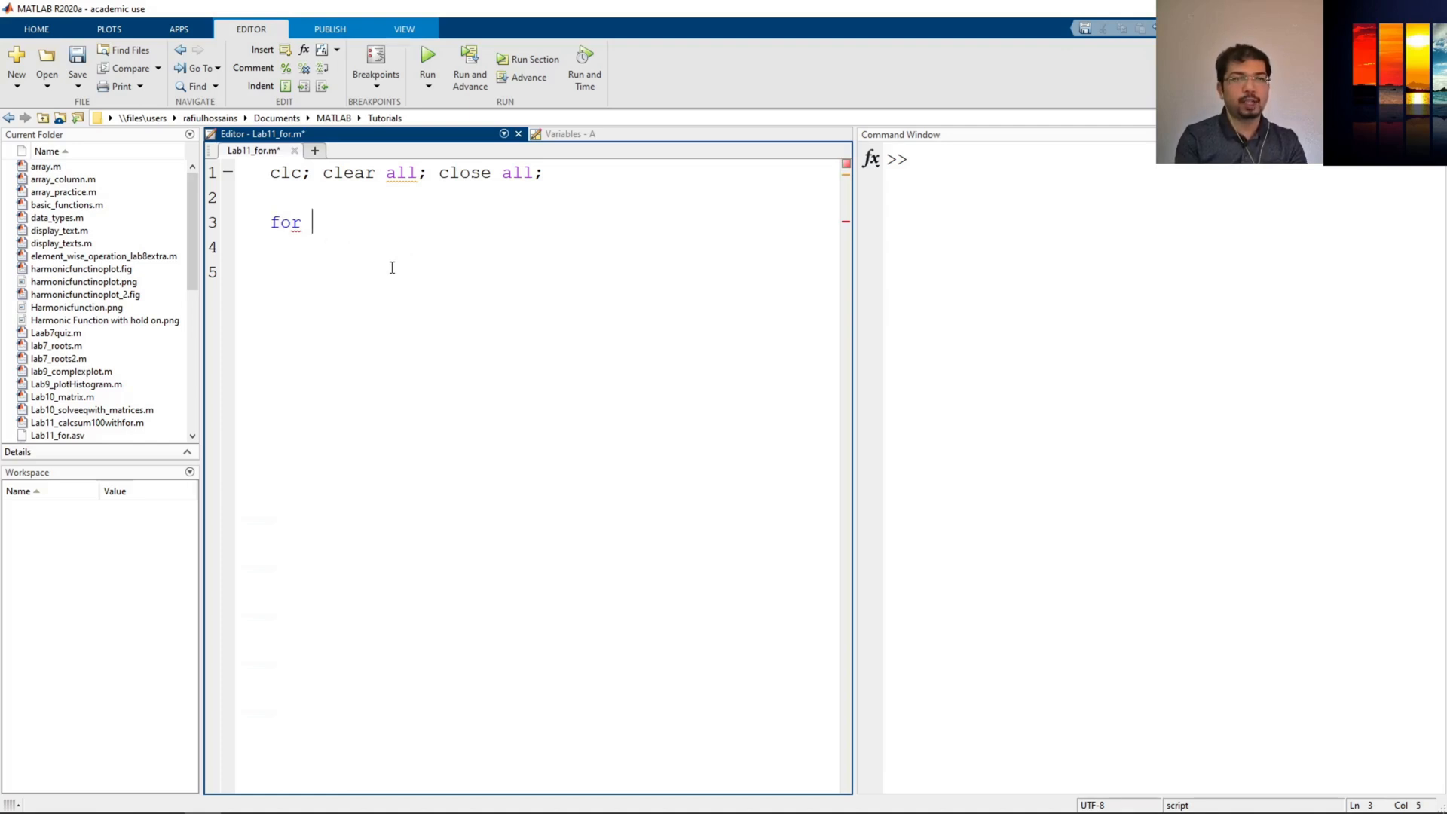
{"action": "type", "text": "counter ="}
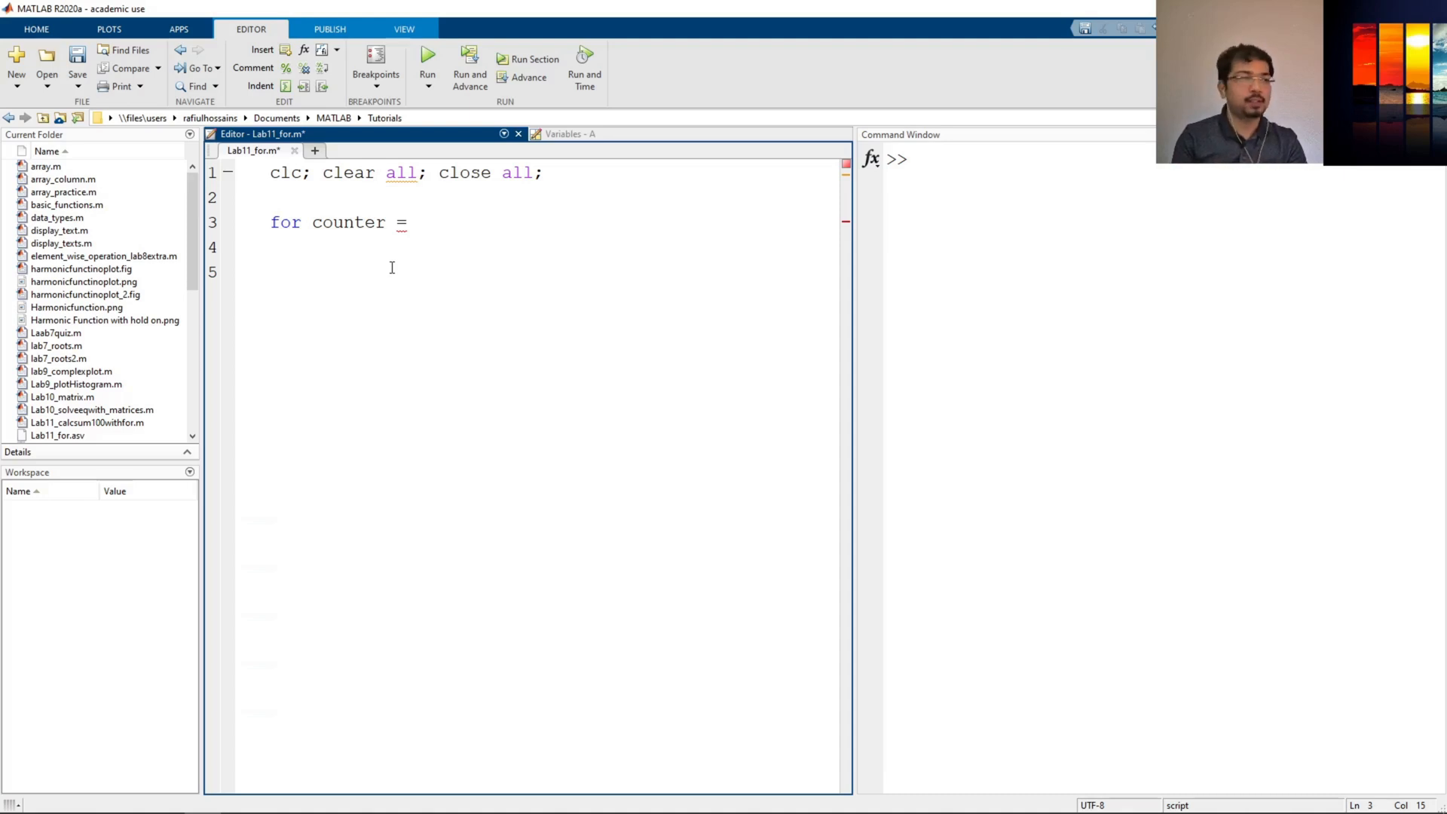
{"action": "type", "text": "1"}
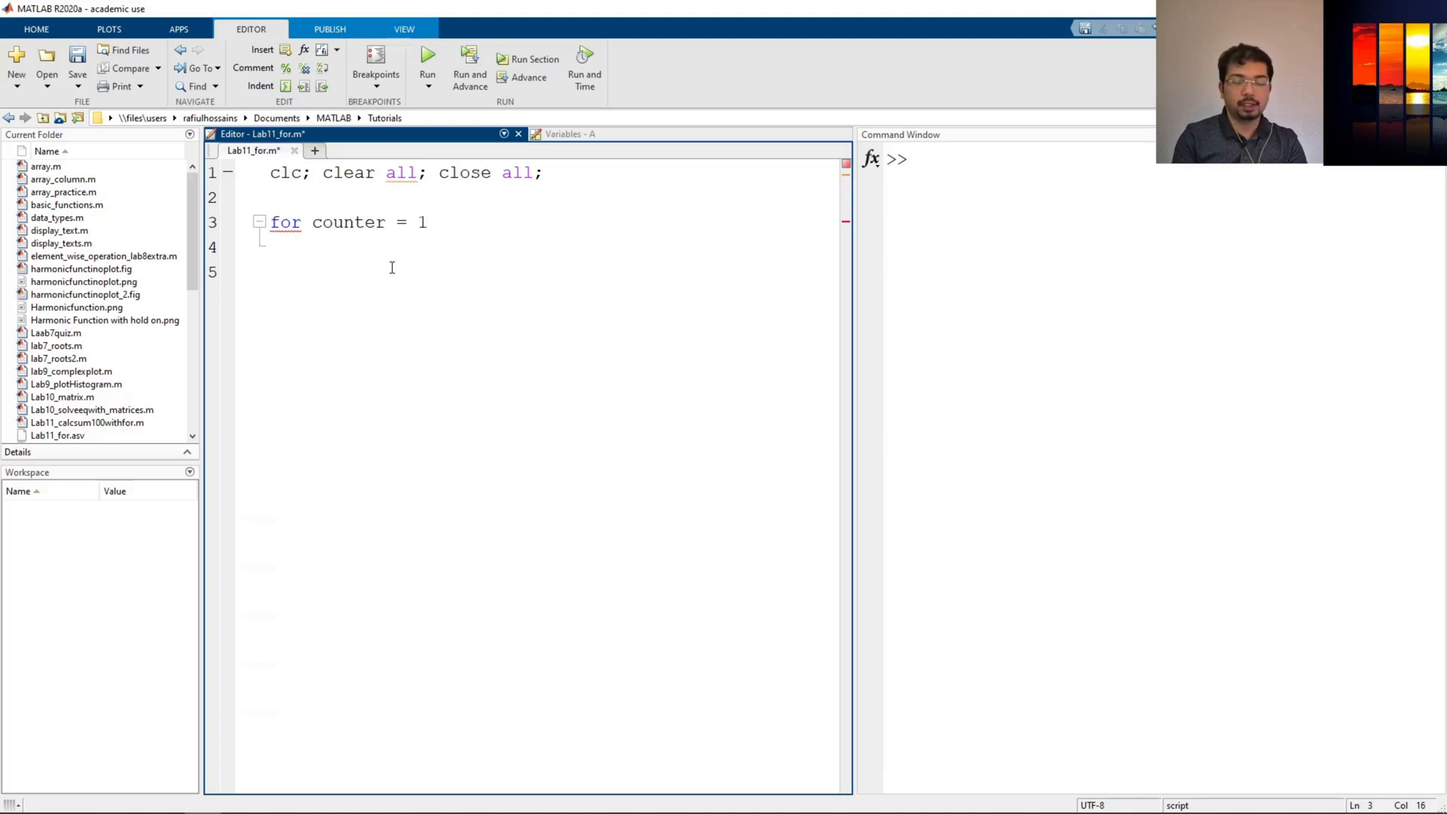
{"action": "type", "text": ":"}
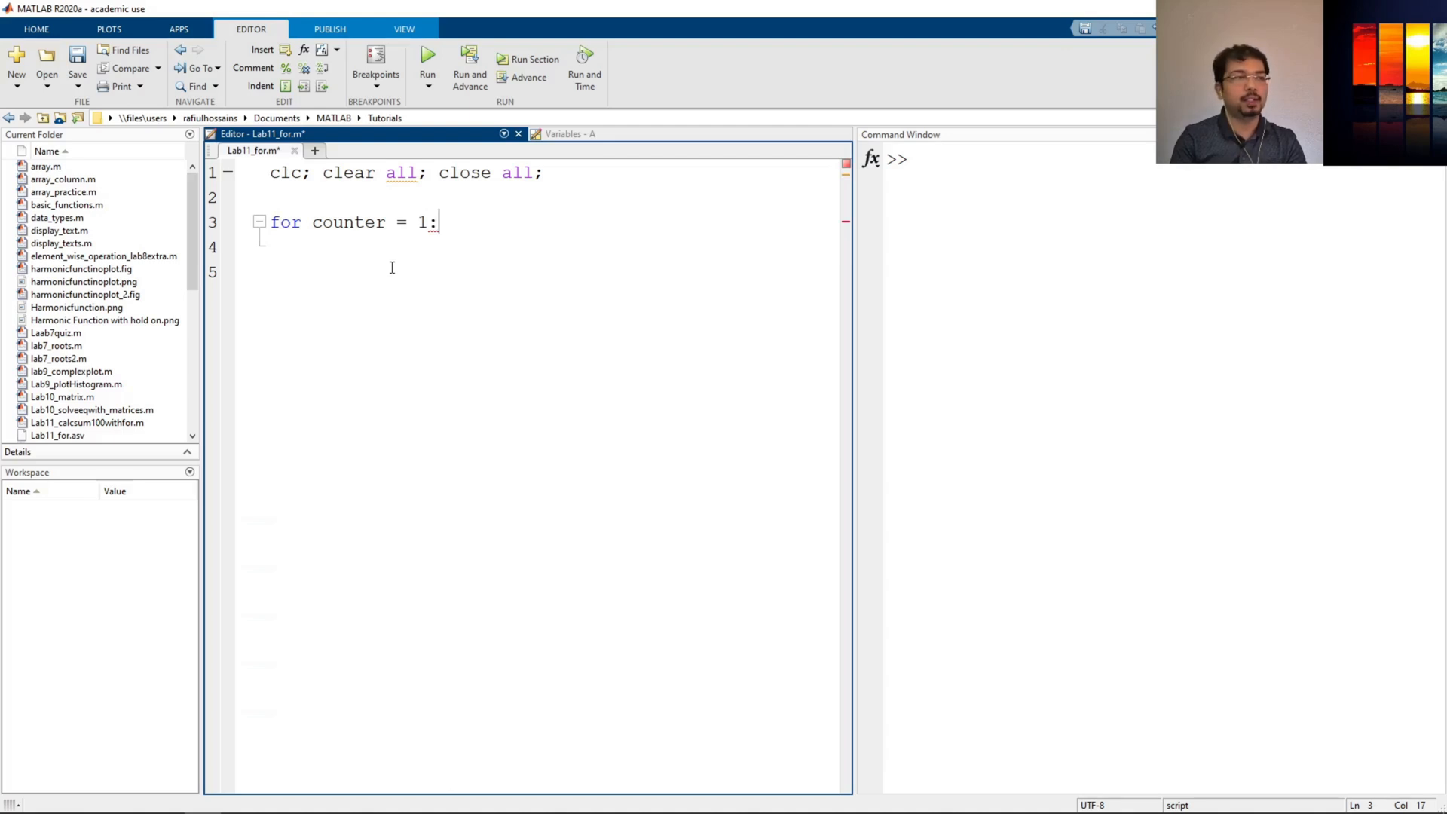
{"action": "type", "text": "2"}
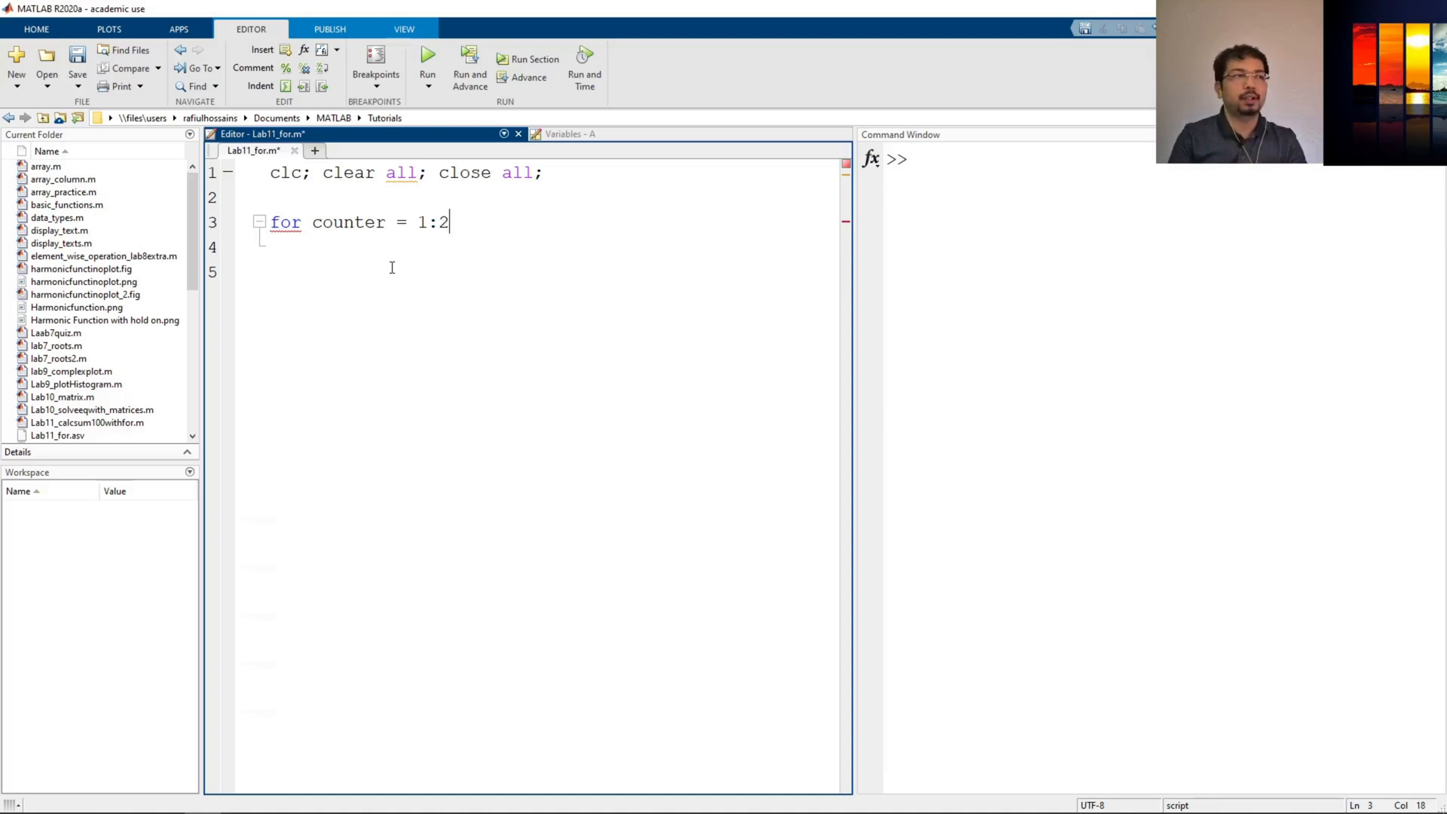
Add the loop body disp('1') and close the loop with end
{"action": "key", "text": "enter"}
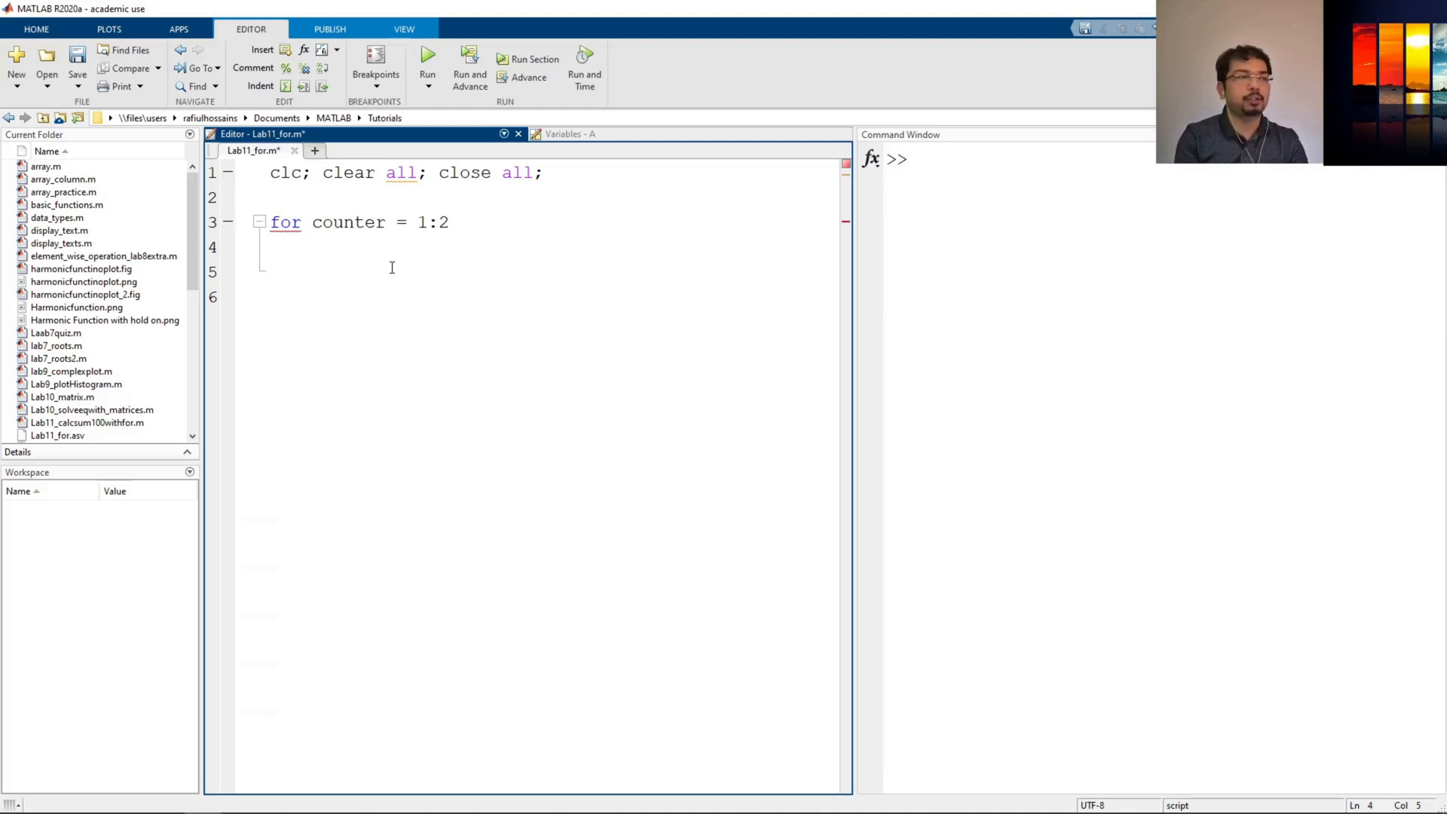
{"action": "type", "text": "disp("}
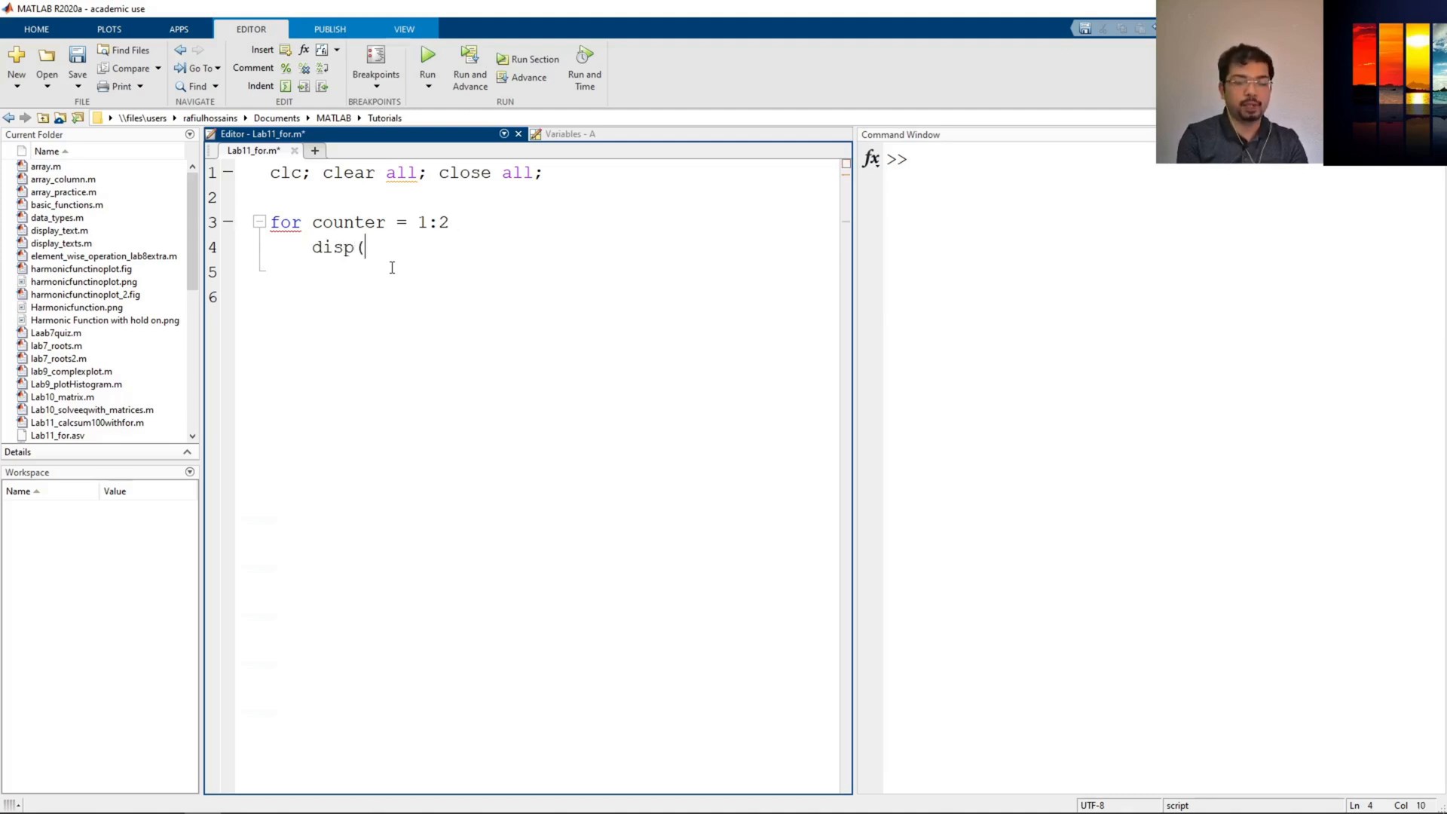
{"action": "type", "text": "'1'"}
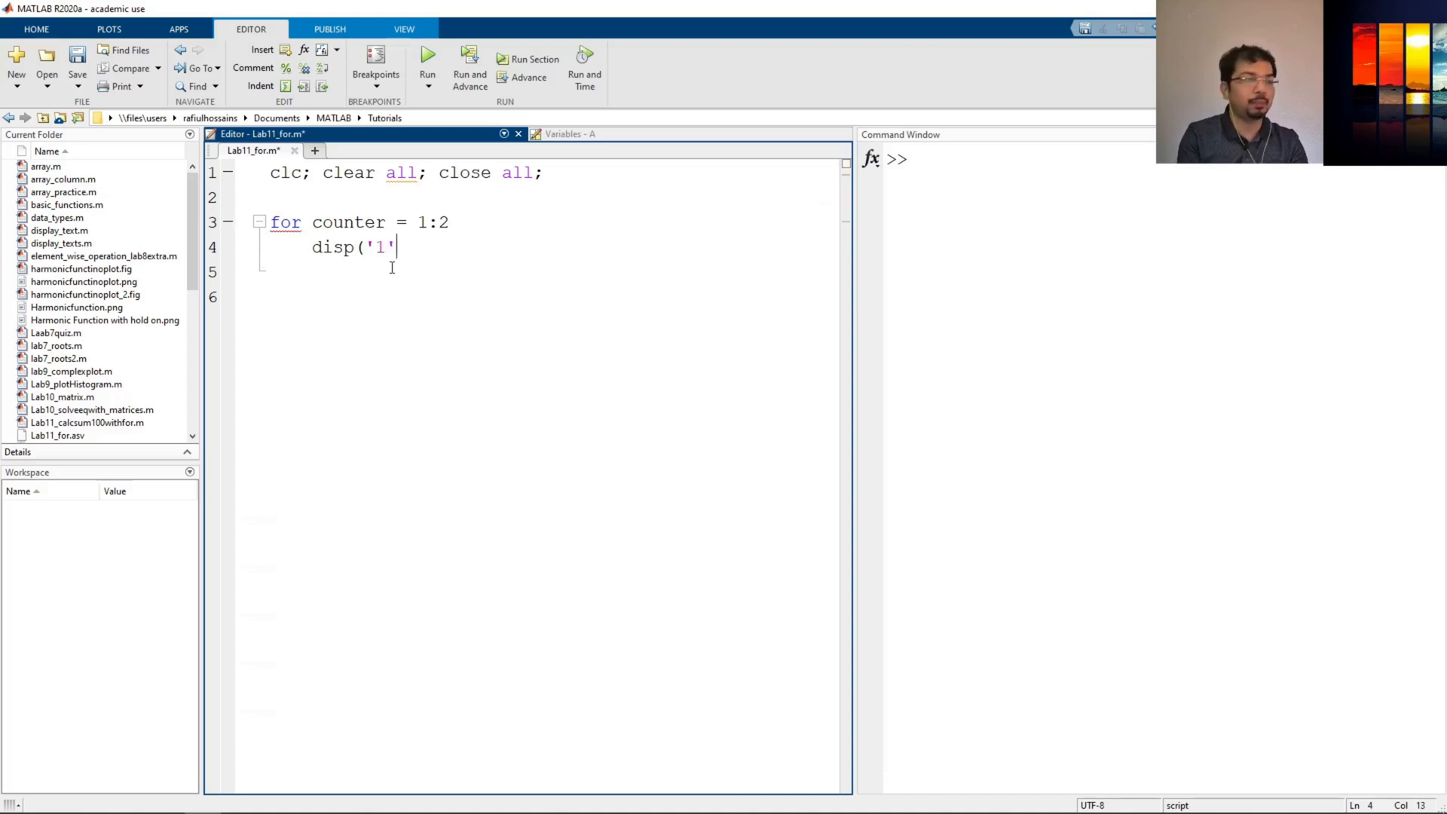
{"action": "type", "text": ")"}
{"action": "left_click", "coordinate": [554, 271]}
{"action": "type", "text": "e"}
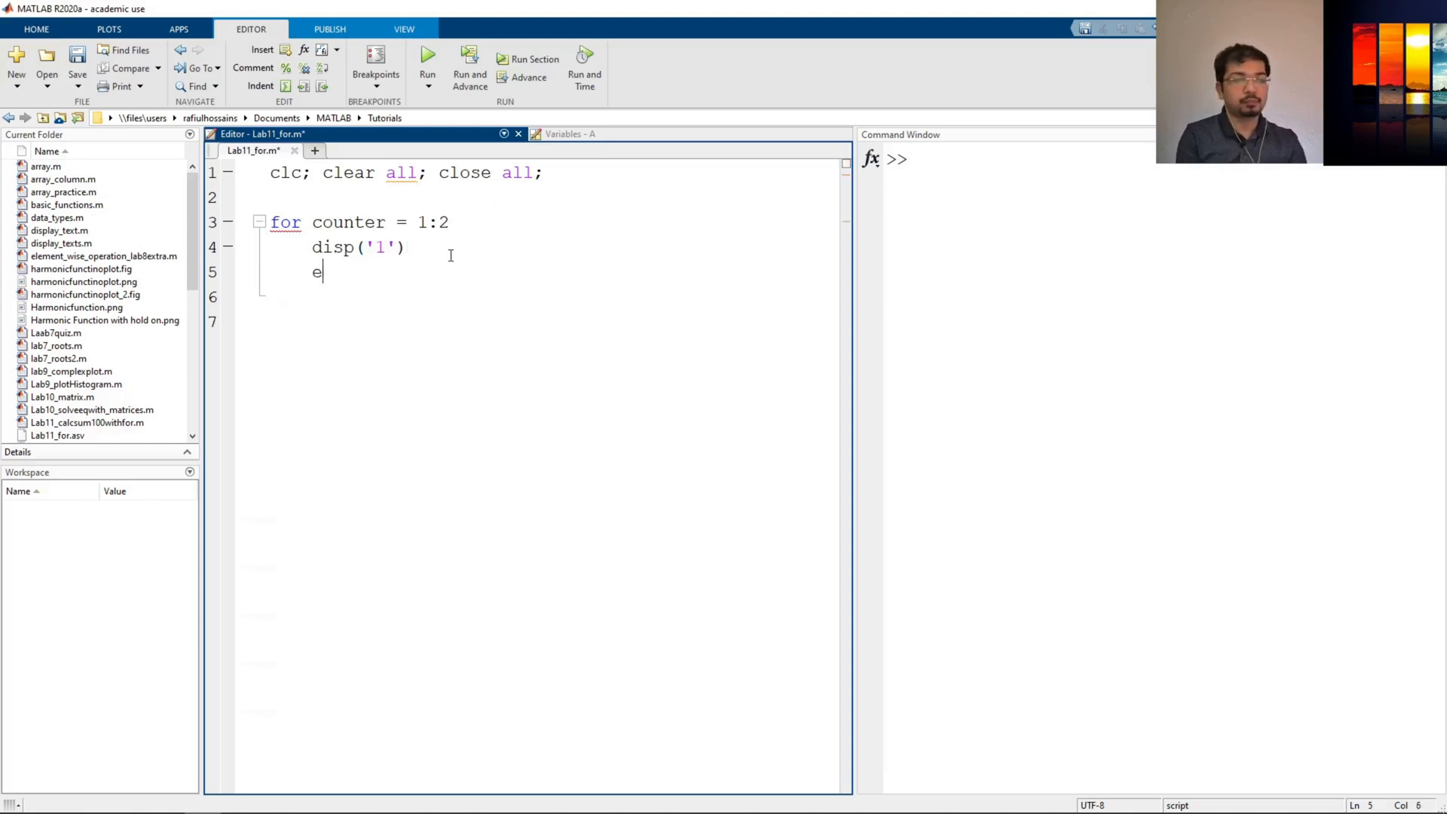
{"action": "type", "text": "nd"}
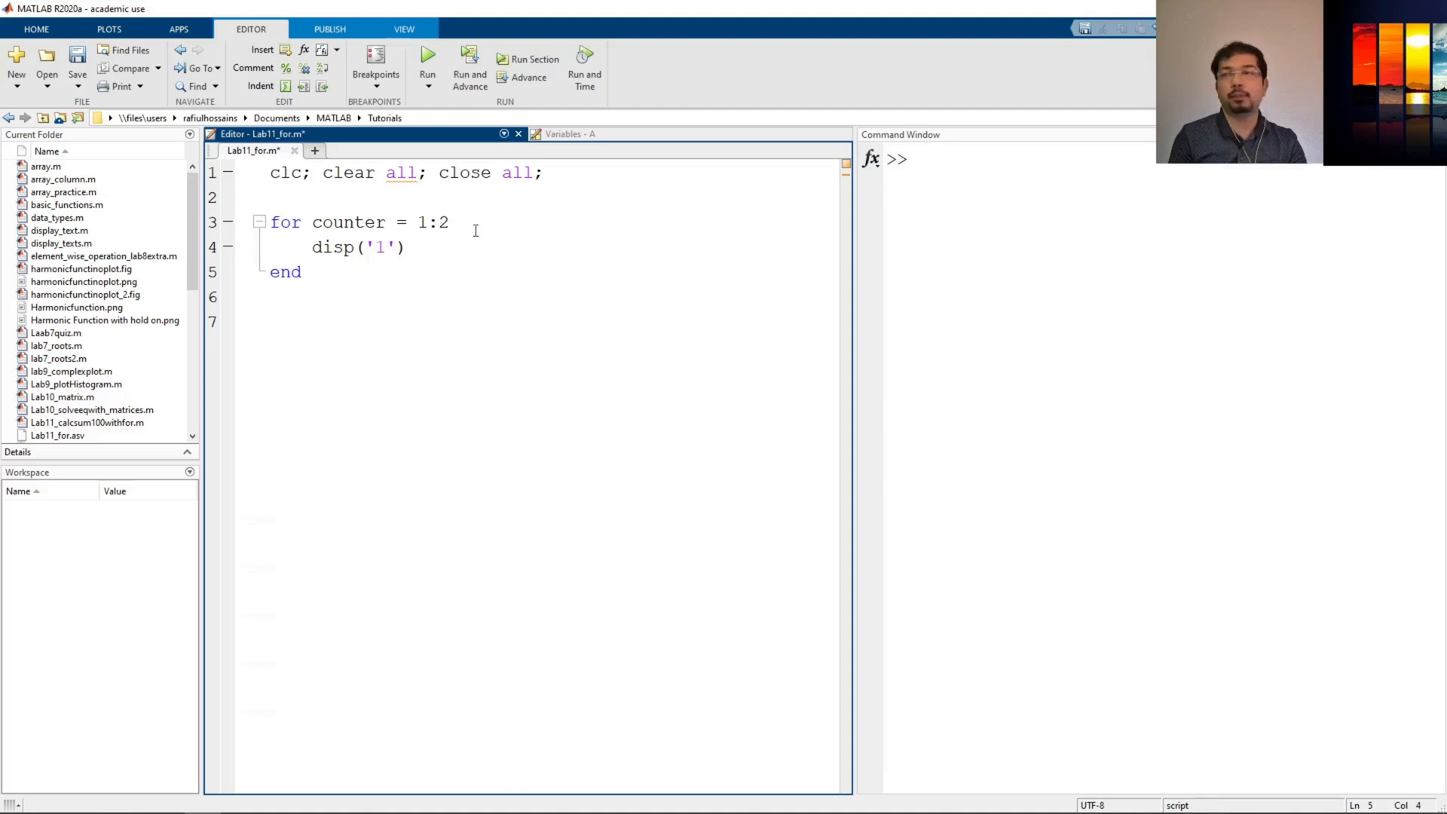
{"action": "double_click", "coordinate": [328, 222]}
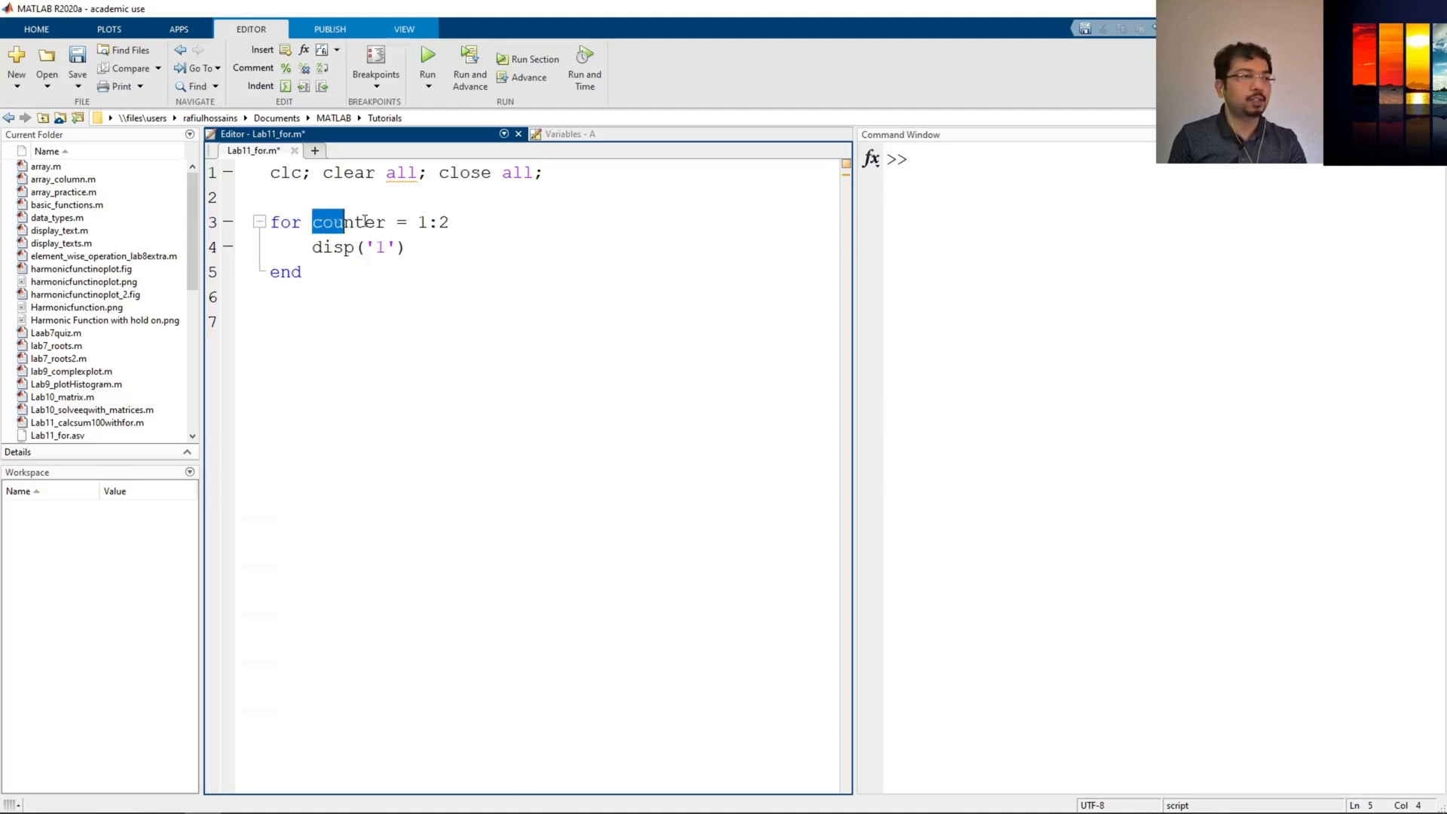
{"action": "left_click_drag", "start_coordinate": [313, 222], "coordinate": [449, 221]}
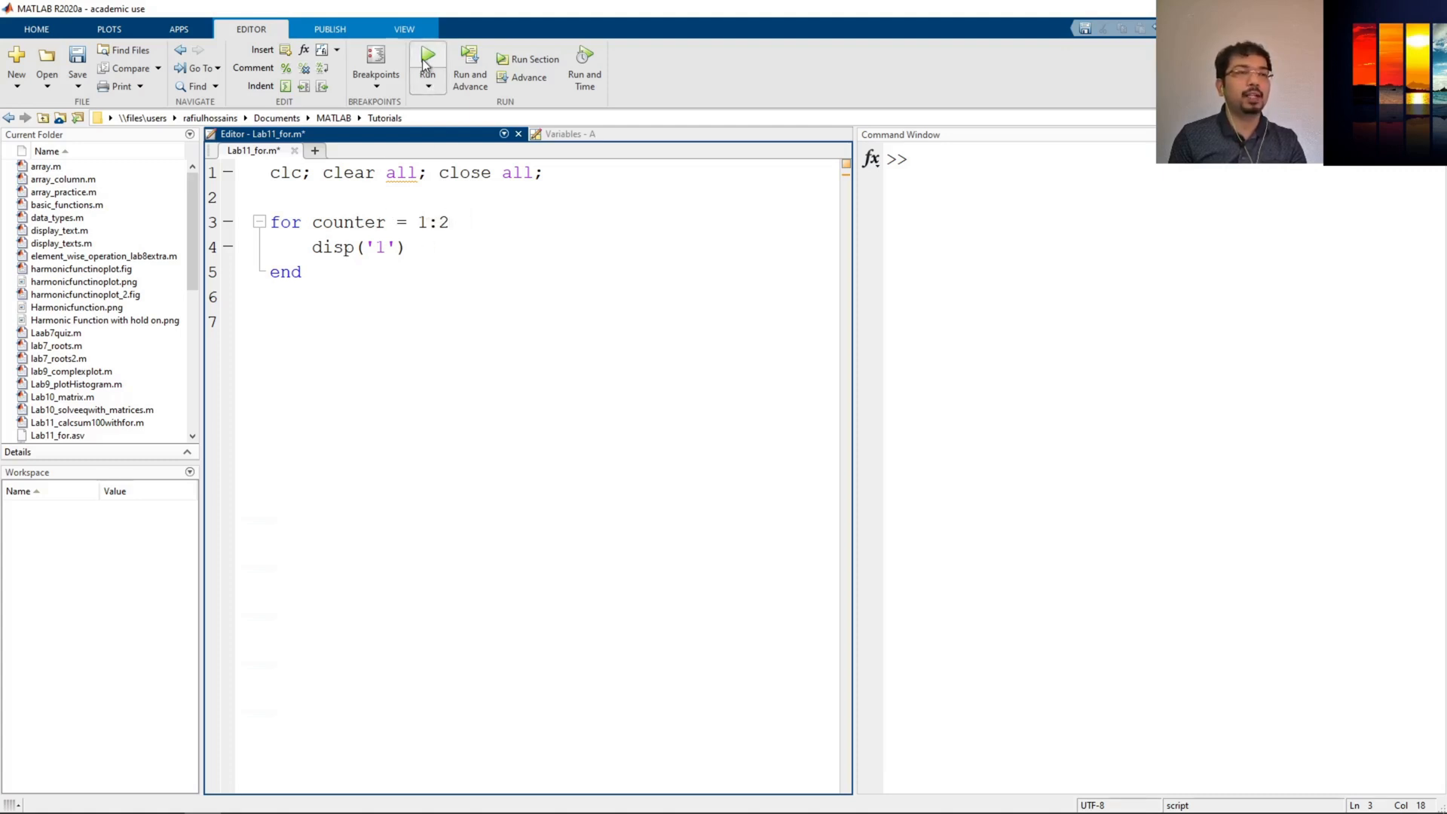
Run the script, then raise the loop bound to 1:3 and run again
{"action": "left_click", "coordinate": [428, 57]}
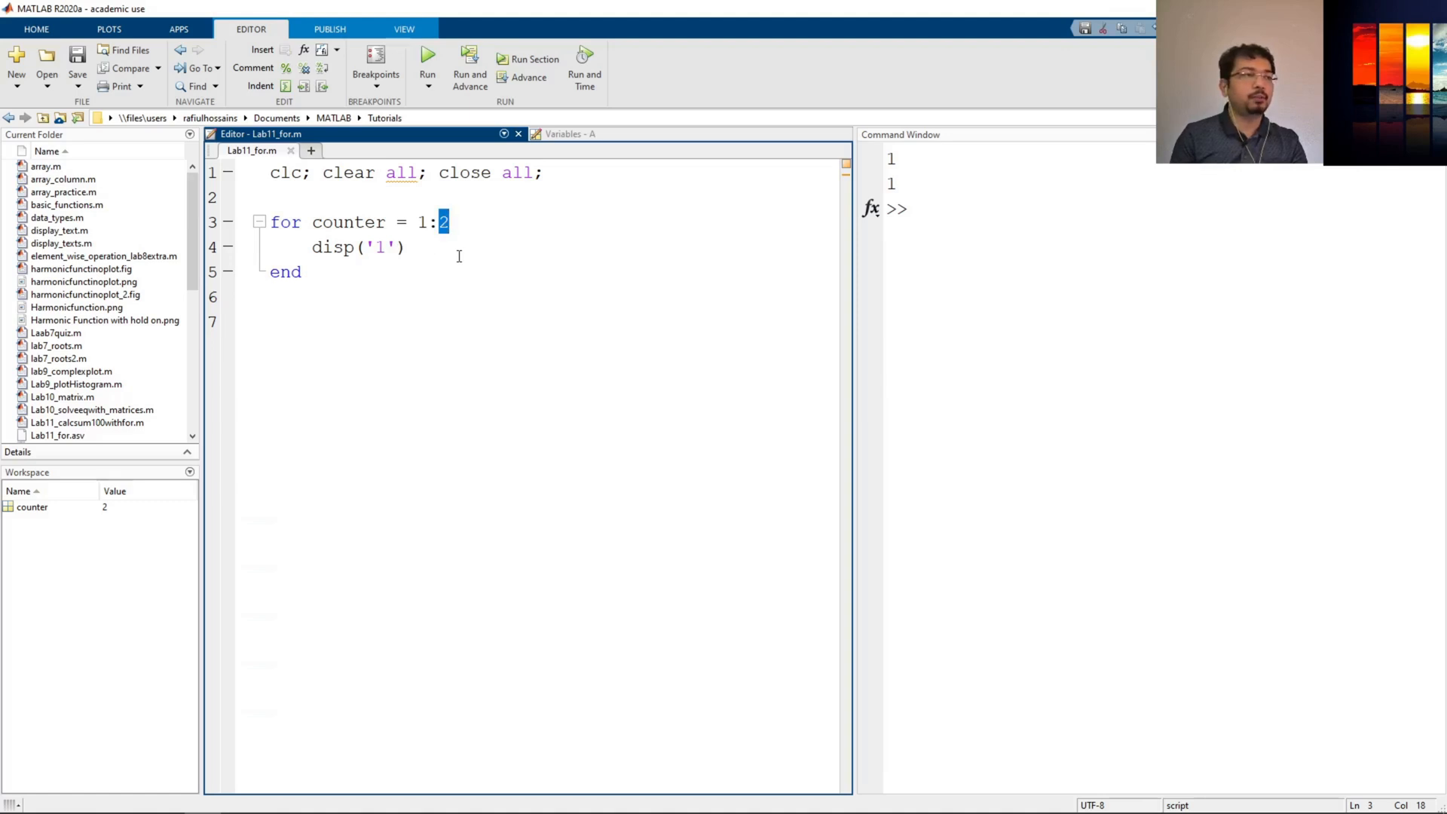
{"action": "type", "text": "3"}
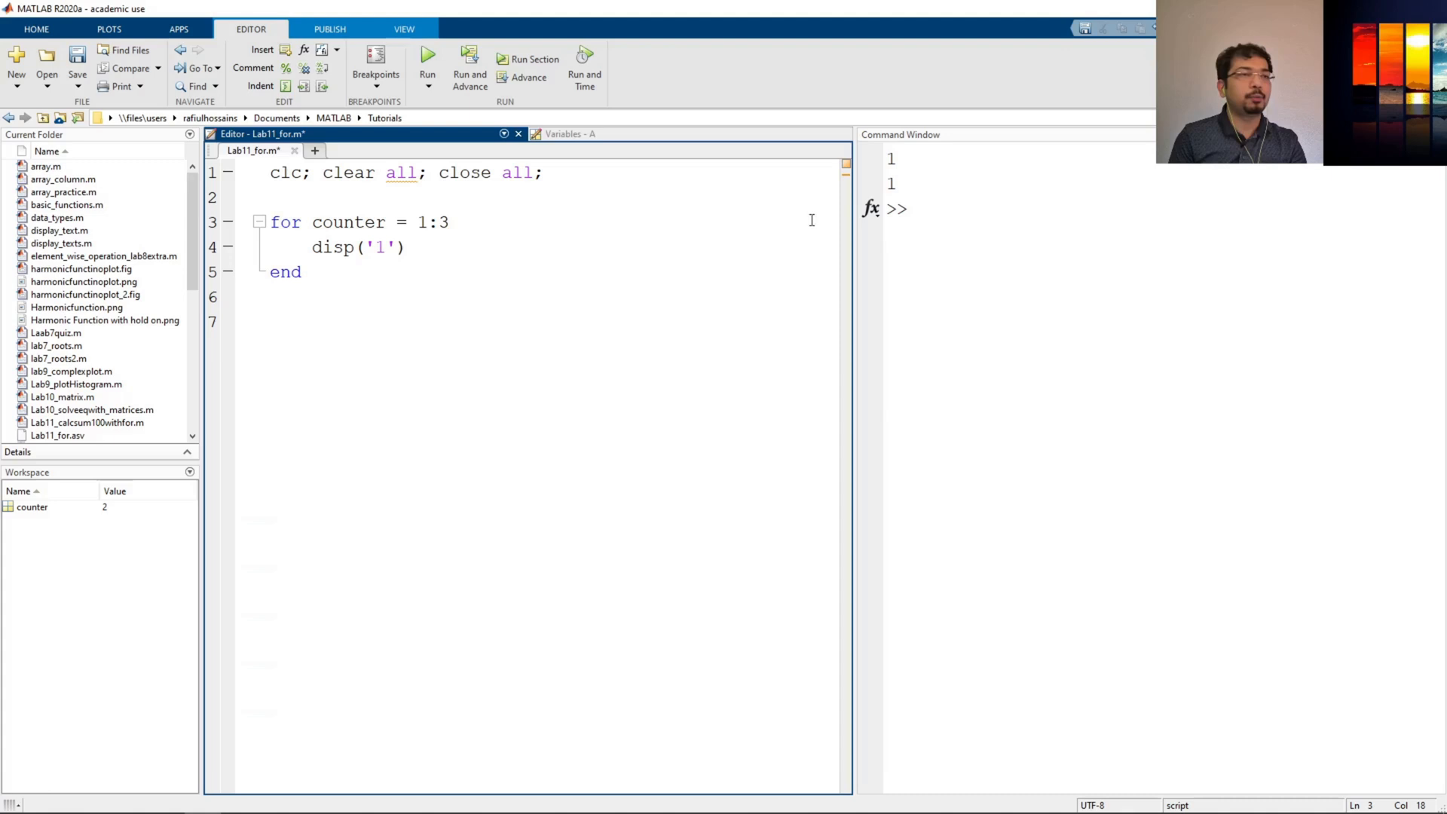
{"action": "mouse_move", "coordinate": [620, 272]}
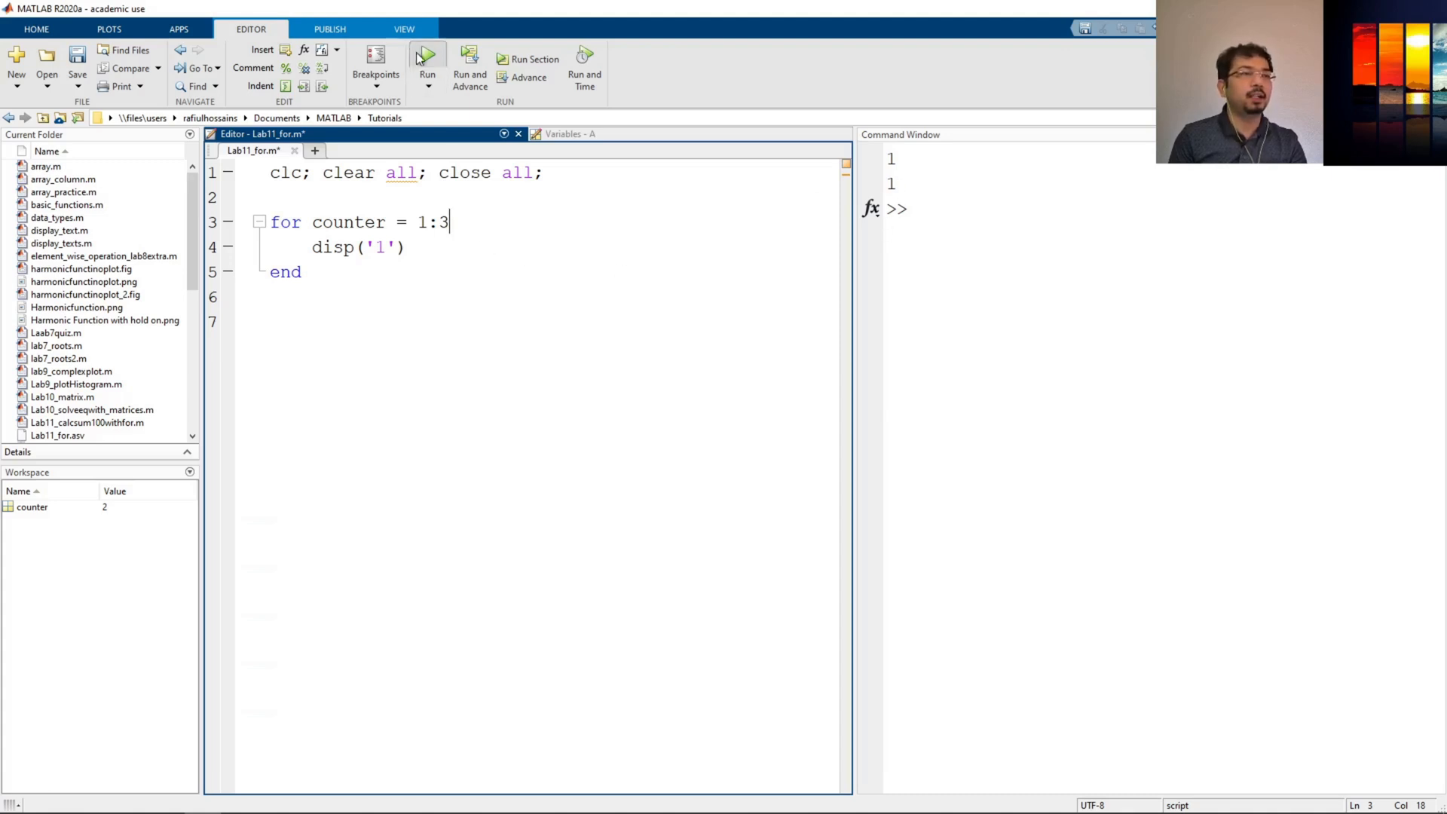
{"action": "left_click", "coordinate": [426, 57]}
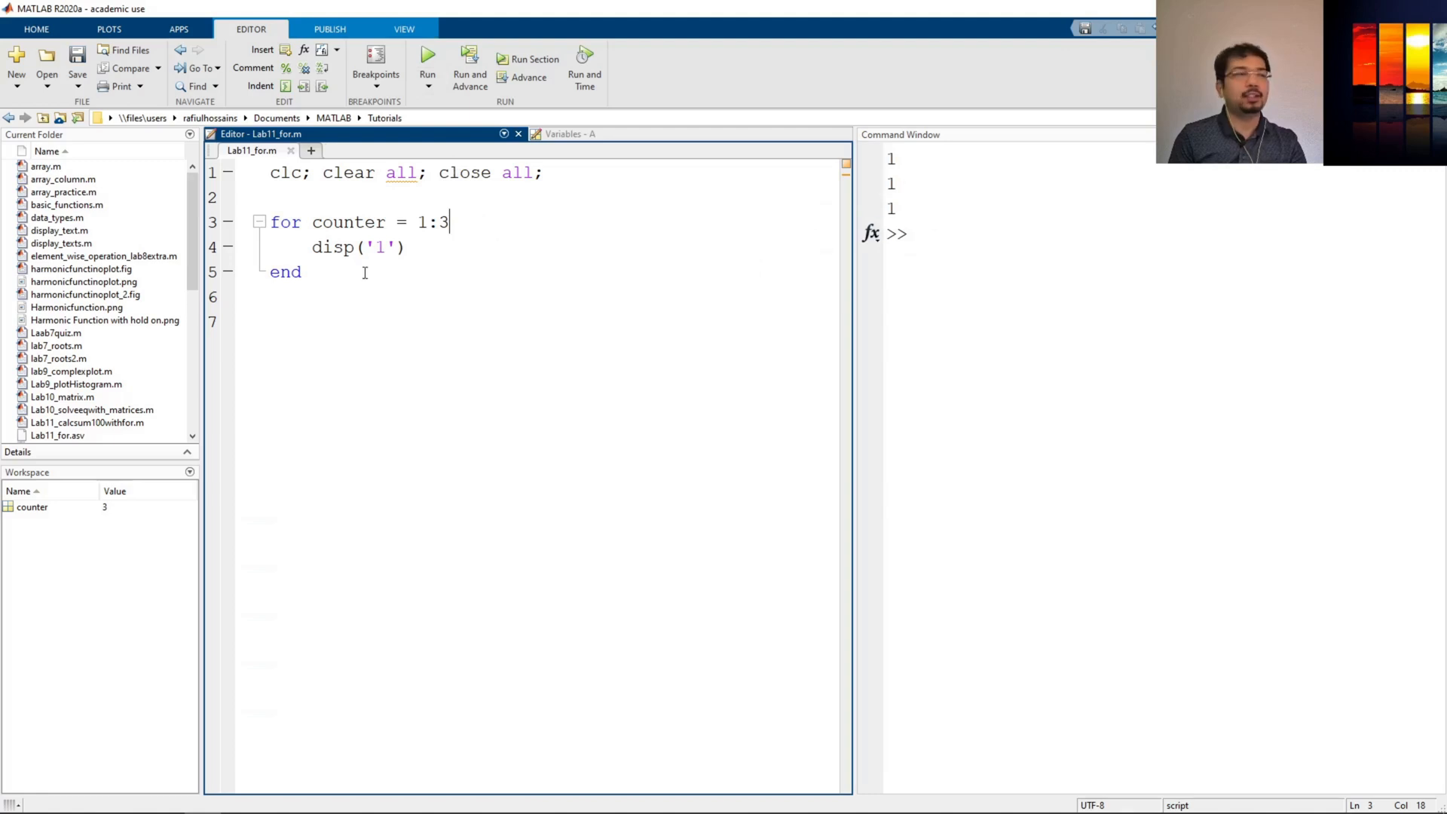
Change the loop bound to 1:10 and run so ten 1s print
{"action": "double_click", "coordinate": [444, 221]}
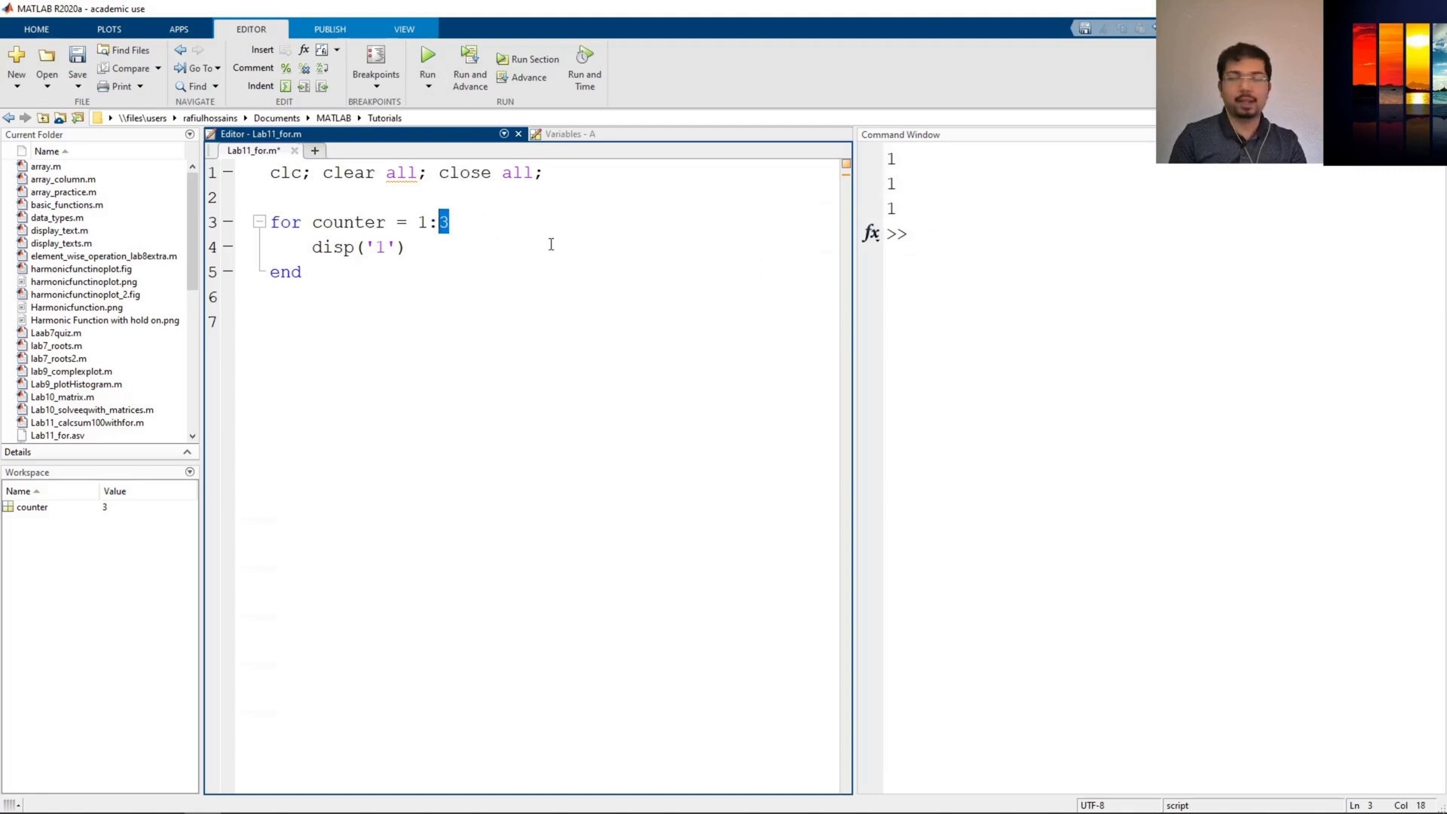
{"action": "type", "text": "0"}
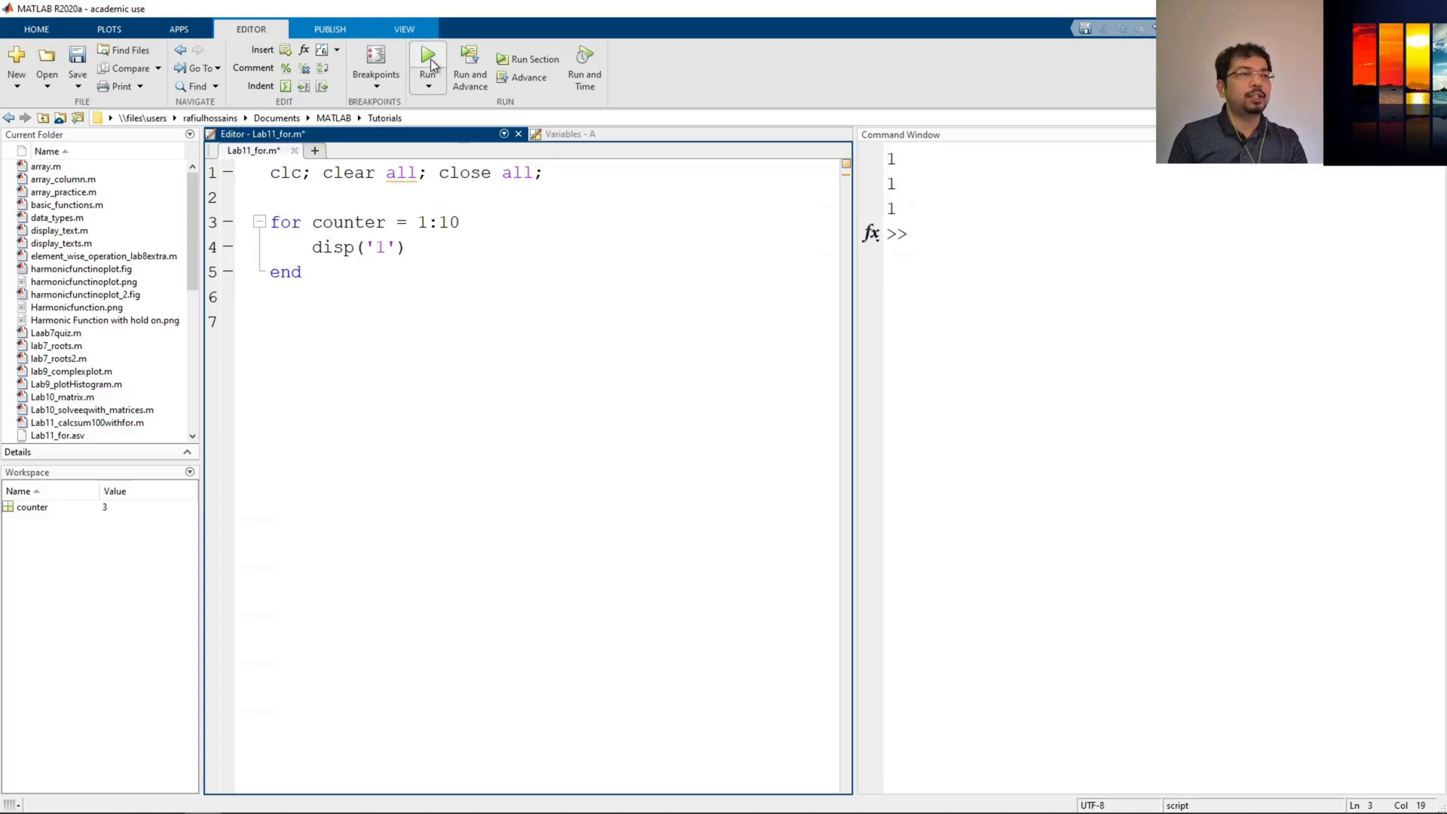
{"action": "left_click", "coordinate": [427, 57]}
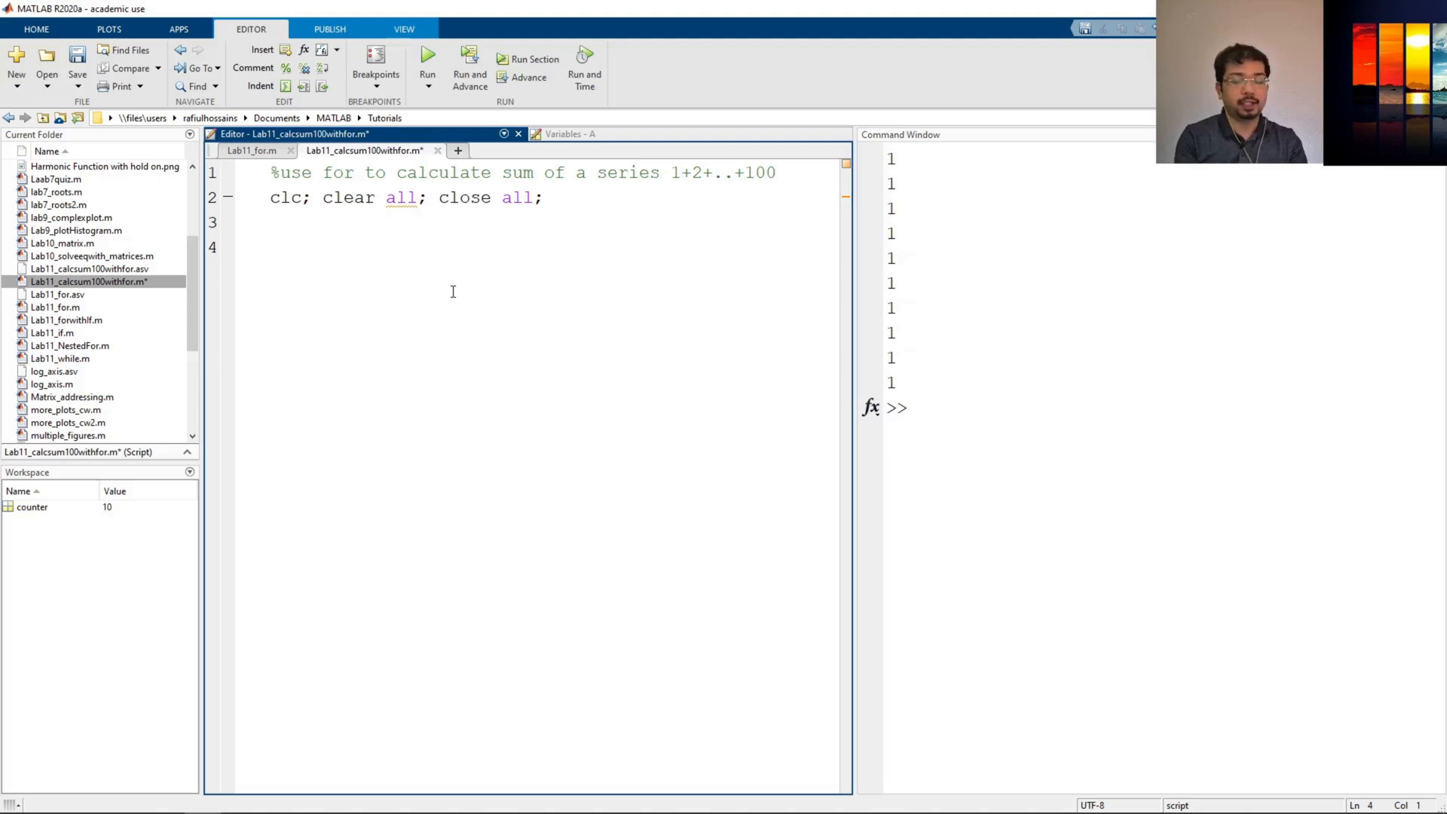
Write the comment '%define a variable as a counter' and initialize sum = 0;
{"action": "type", "text": "%"}
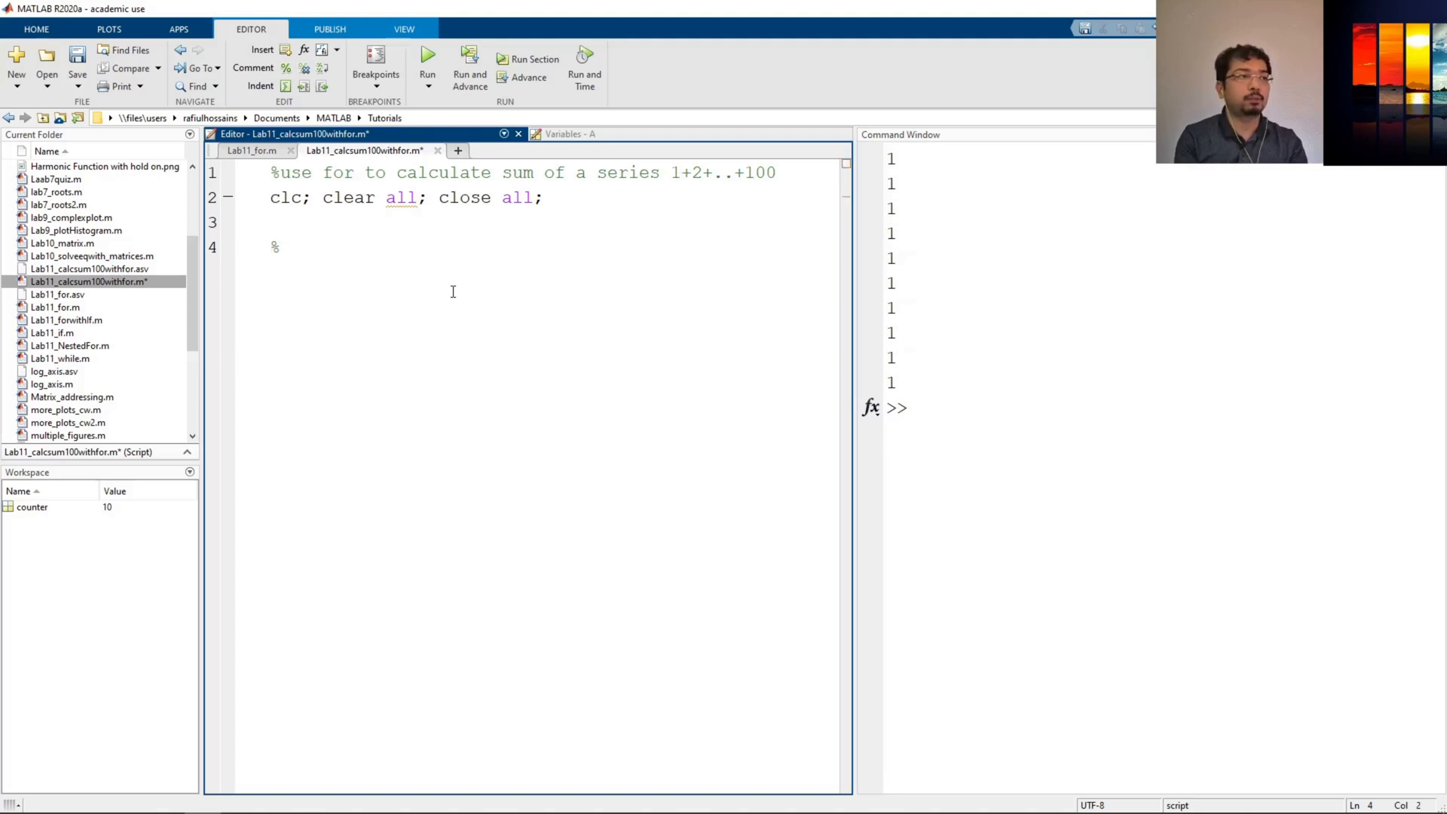
{"action": "type", "text": "def"}
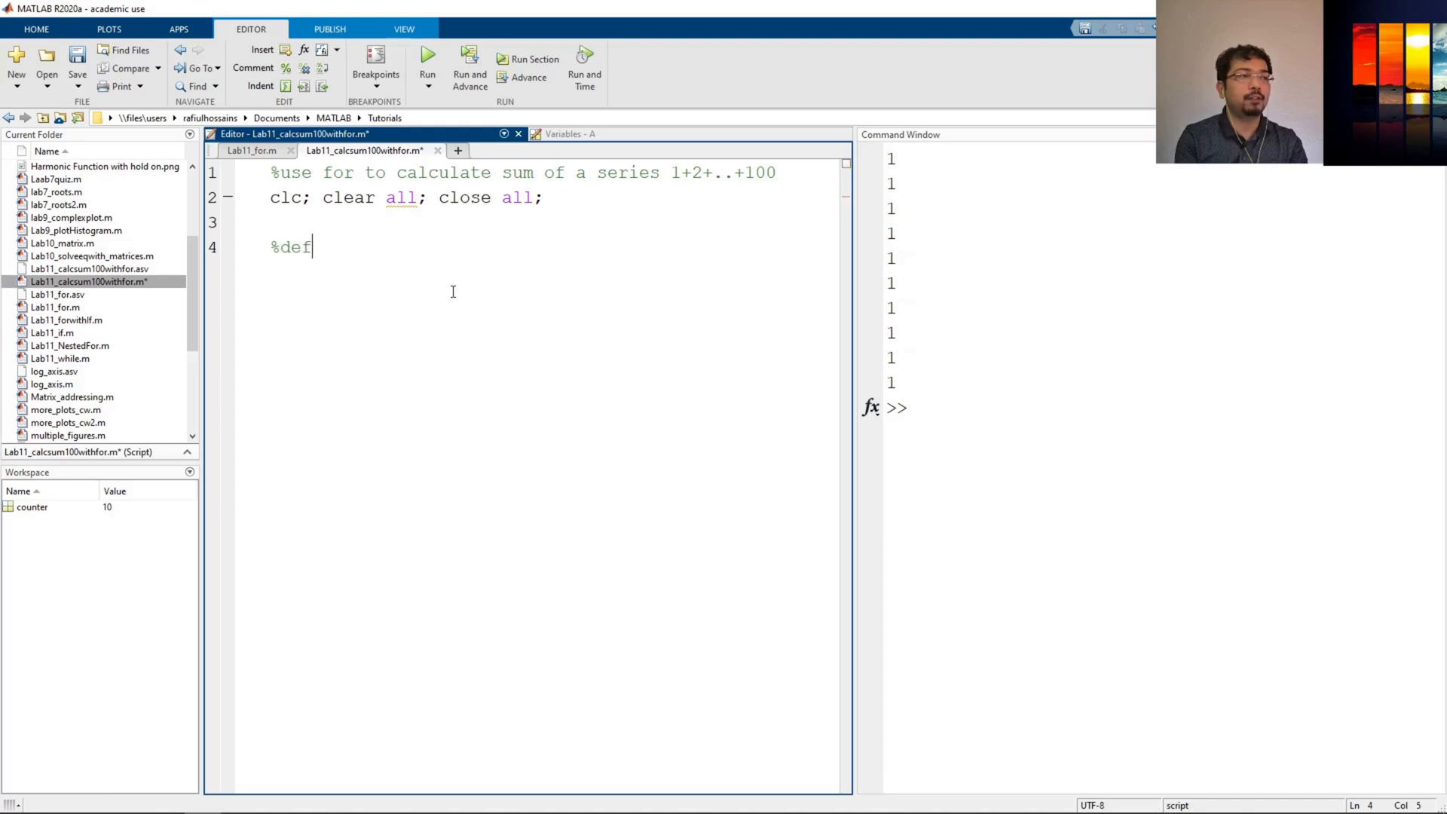
{"action": "type", "text": "ine a vari"}
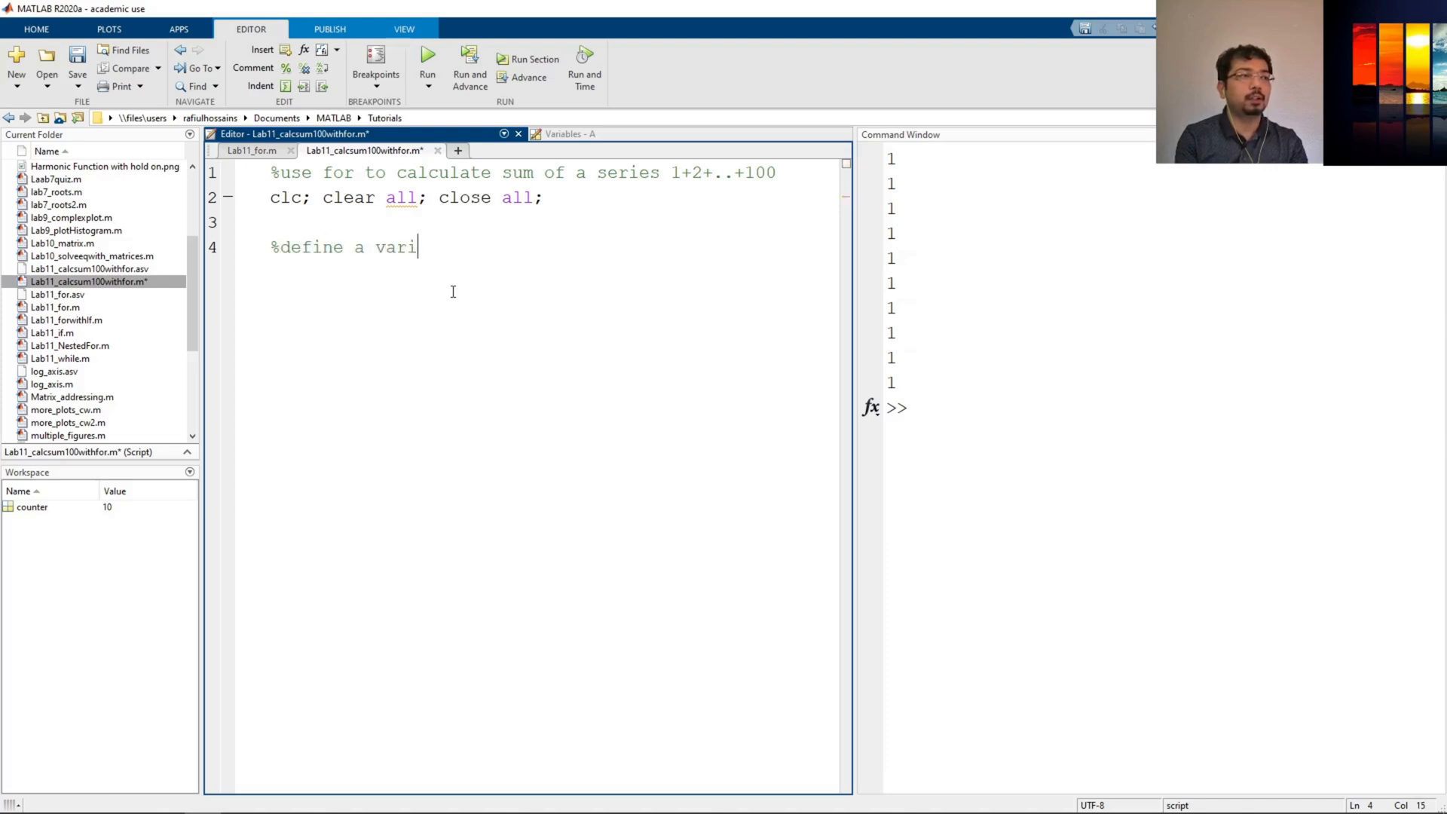
{"action": "type", "text": "able as a cou"}
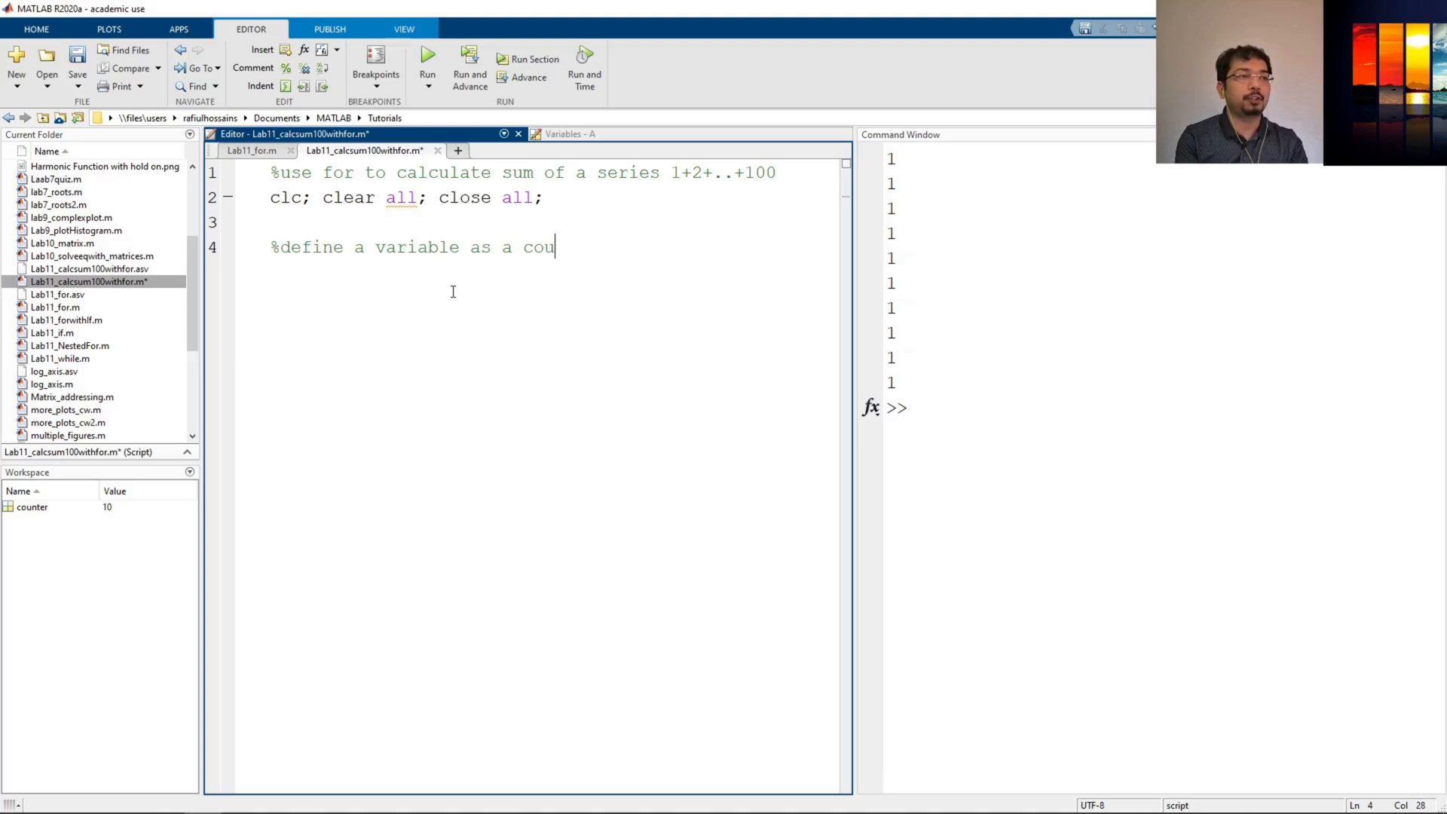
{"action": "type", "text": "nt"}
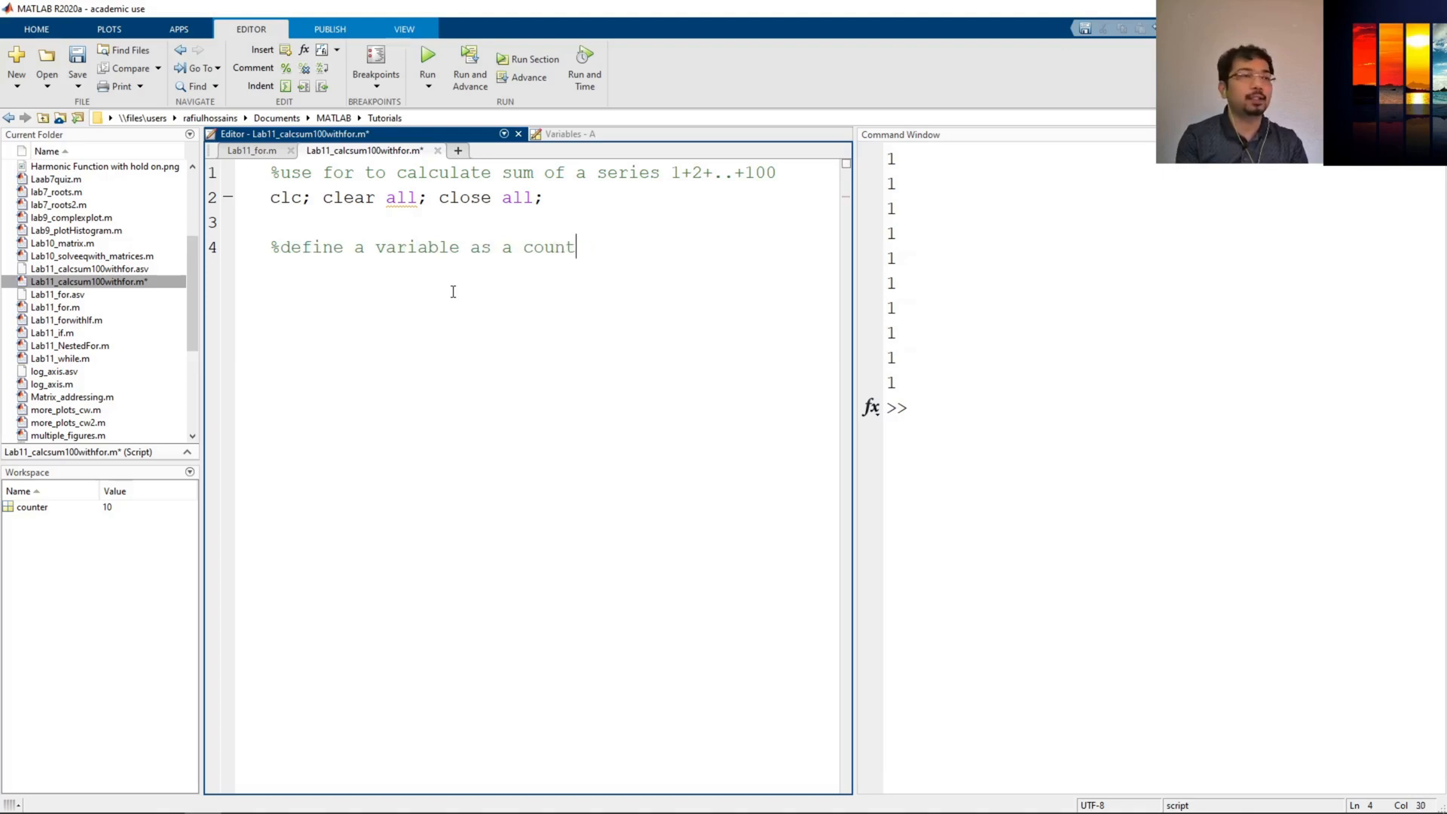
{"action": "type", "text": "er"}
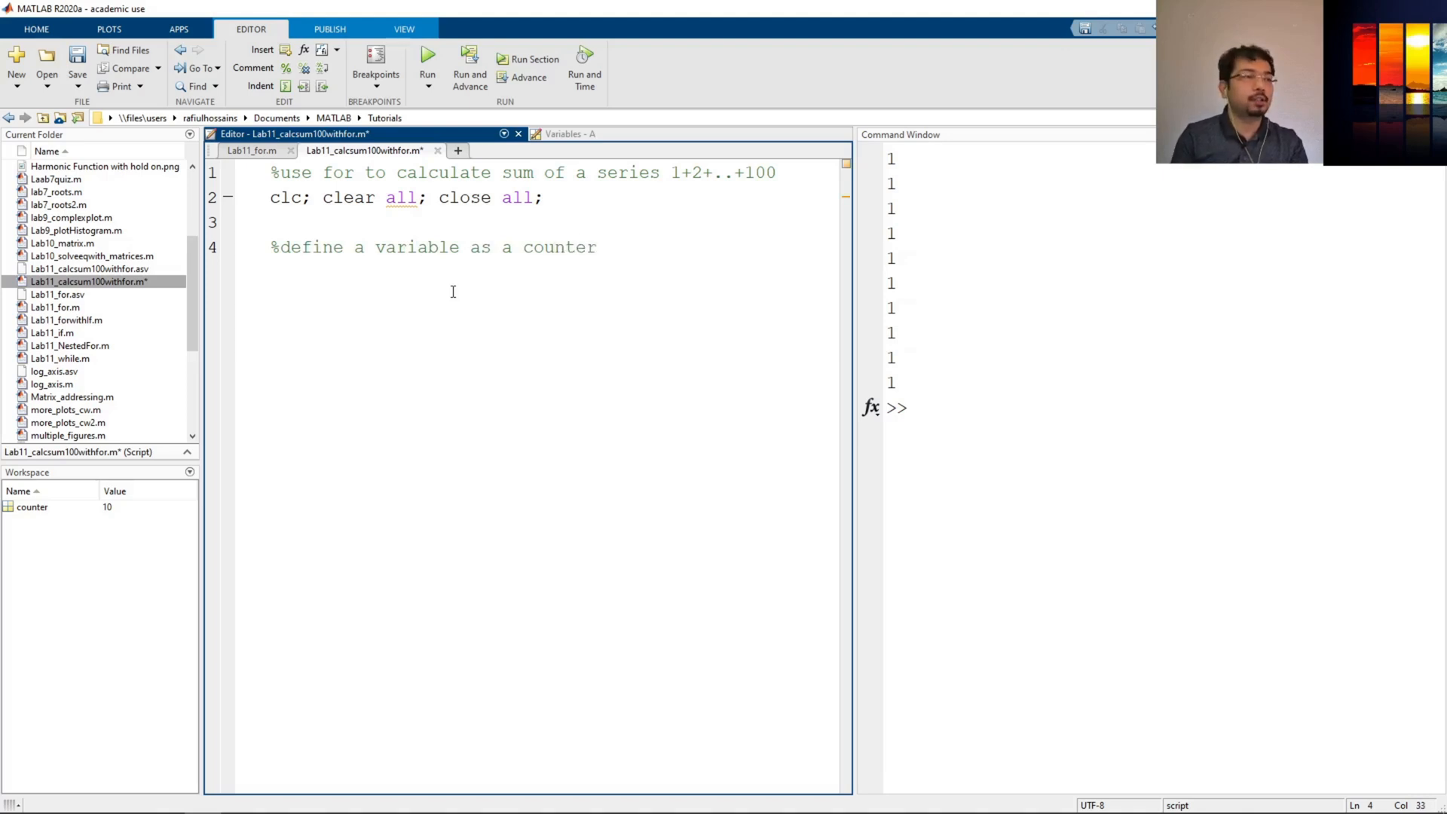
{"action": "type", "text": "sum ="}
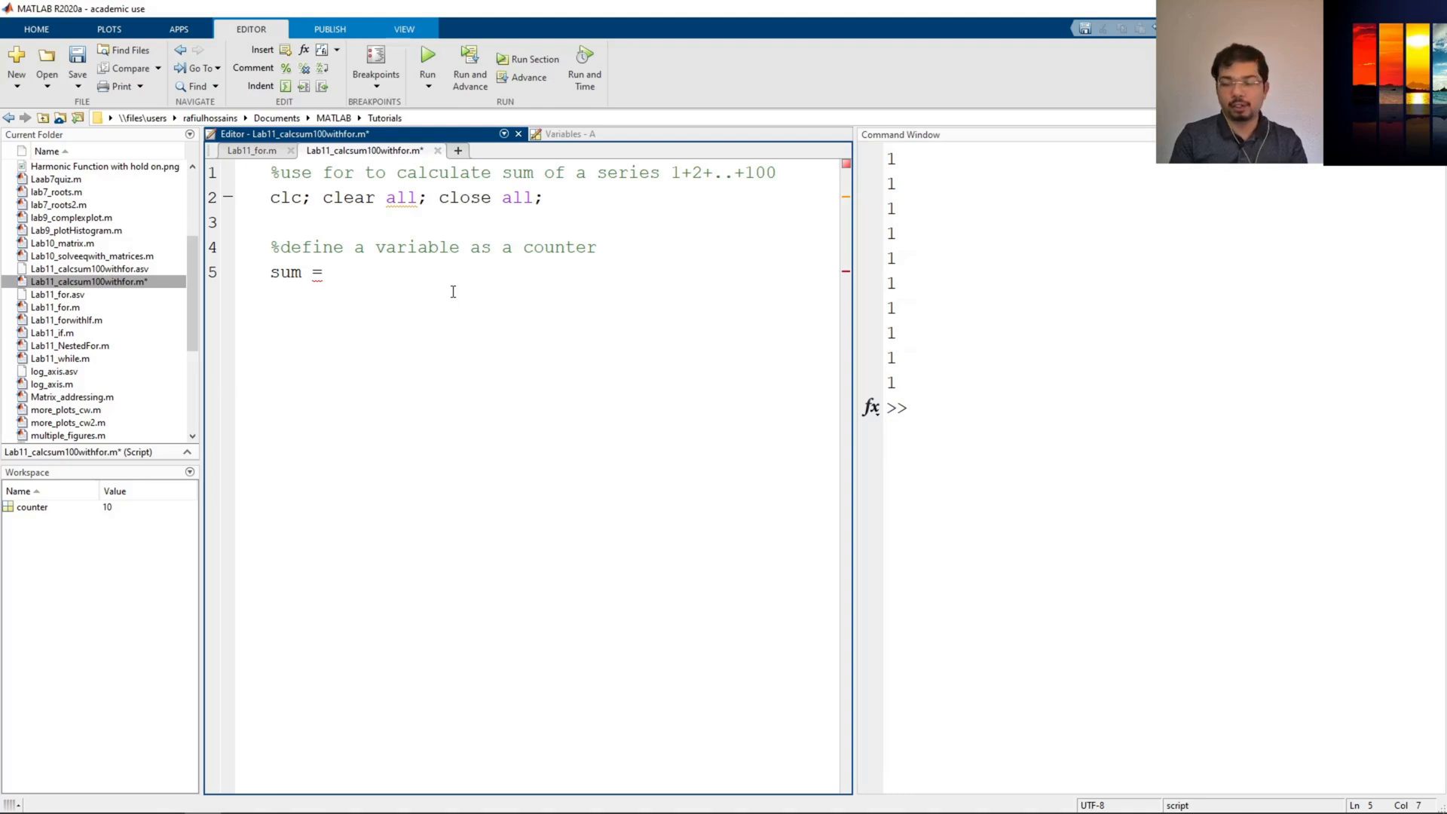
{"action": "type", "text": "0;"}
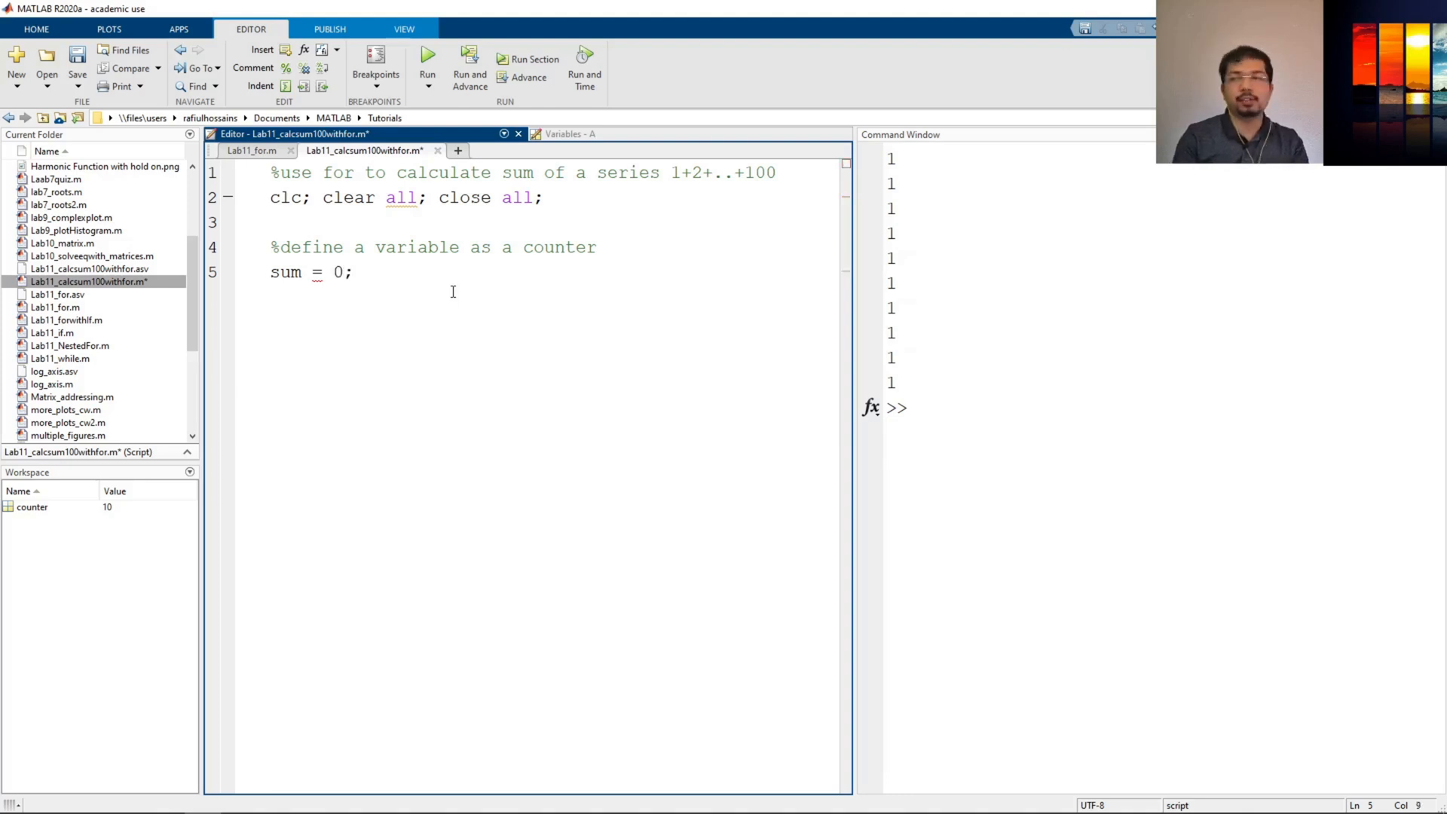
Write the loop header 'for n=1:100' below the sum definition
{"action": "key", "text": "Enter"}
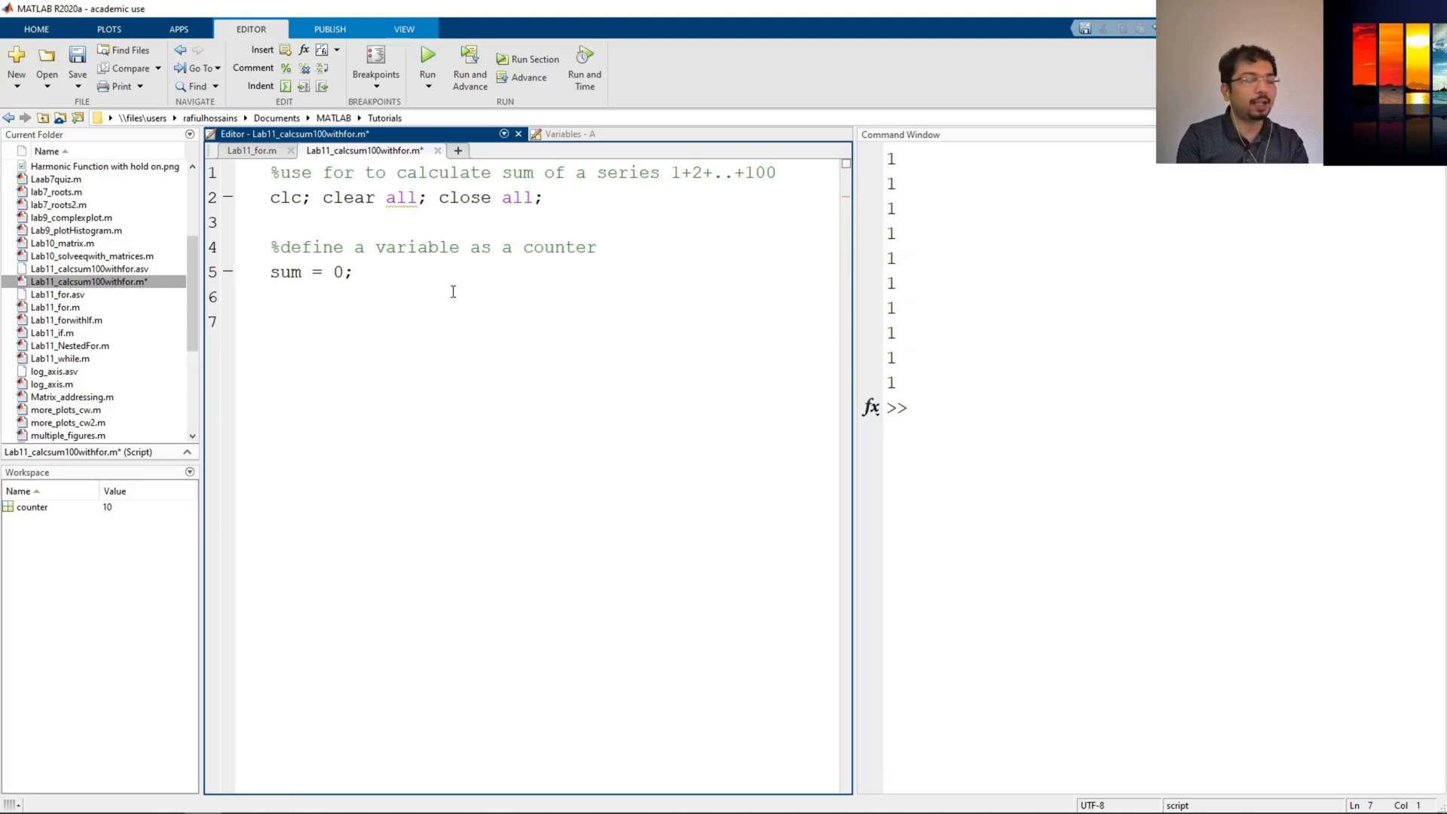
{"action": "type", "text": "for n"}
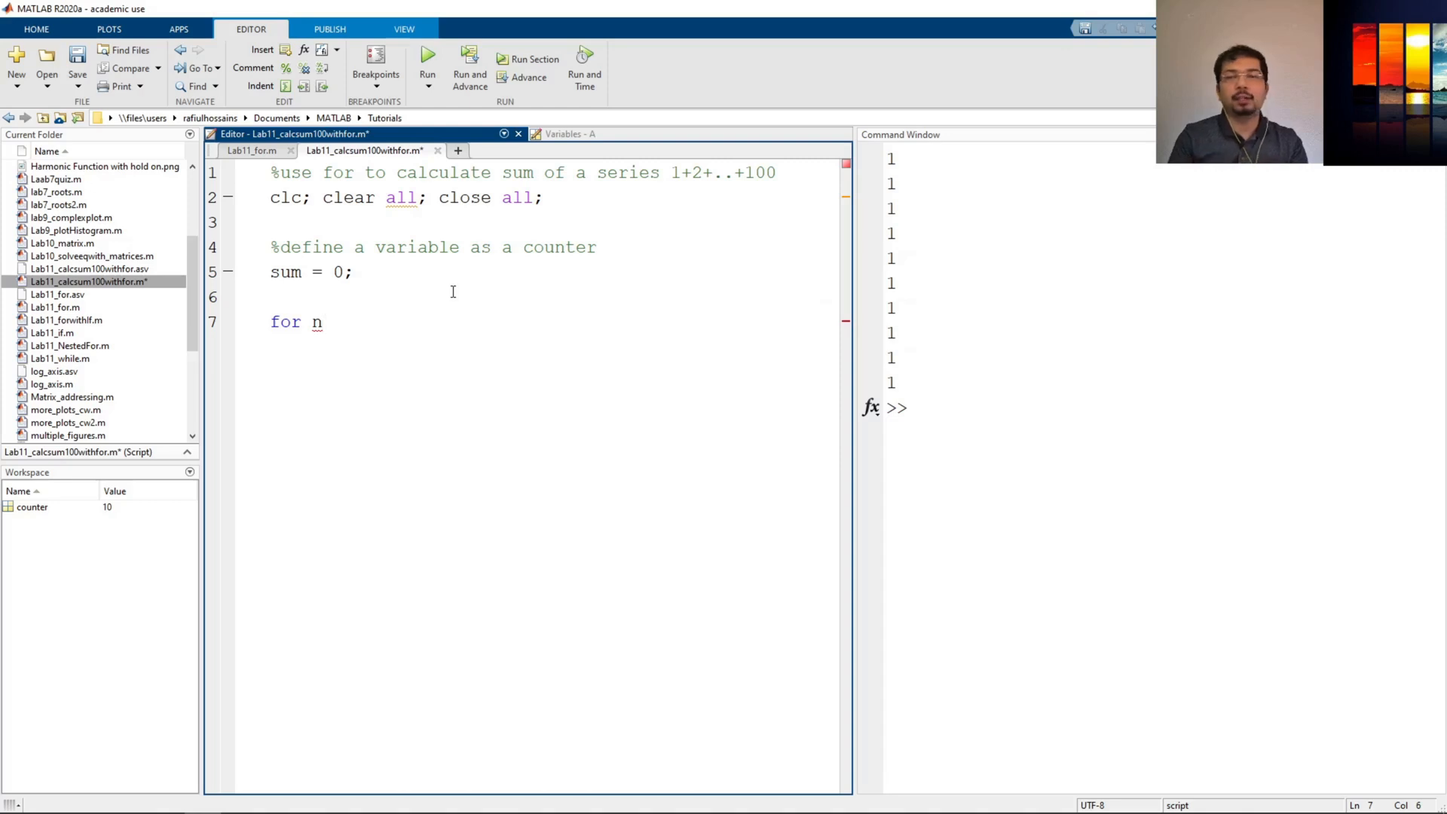
{"action": "left_click", "coordinate": [322, 321]}
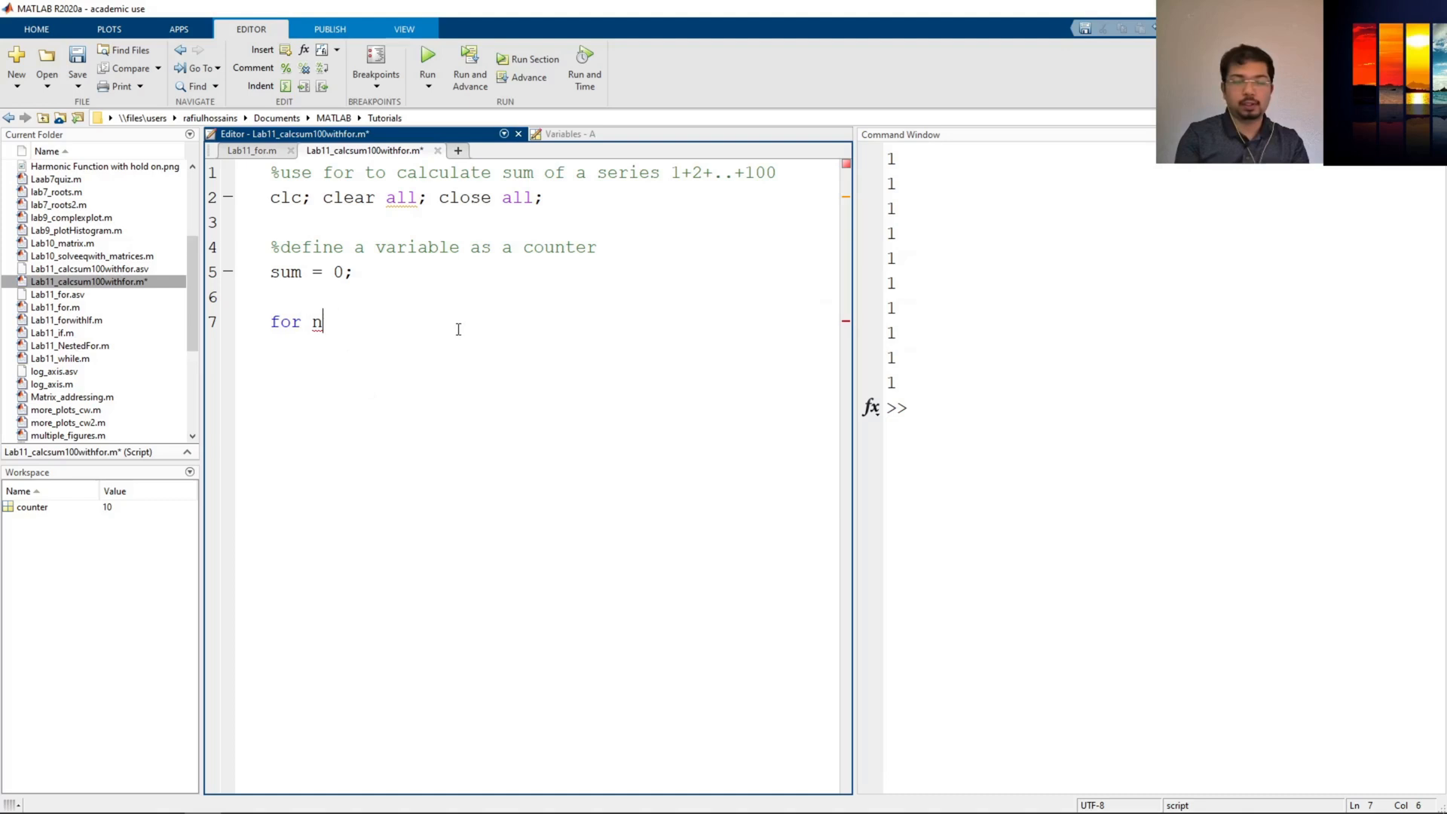
{"action": "type", "text": "="}
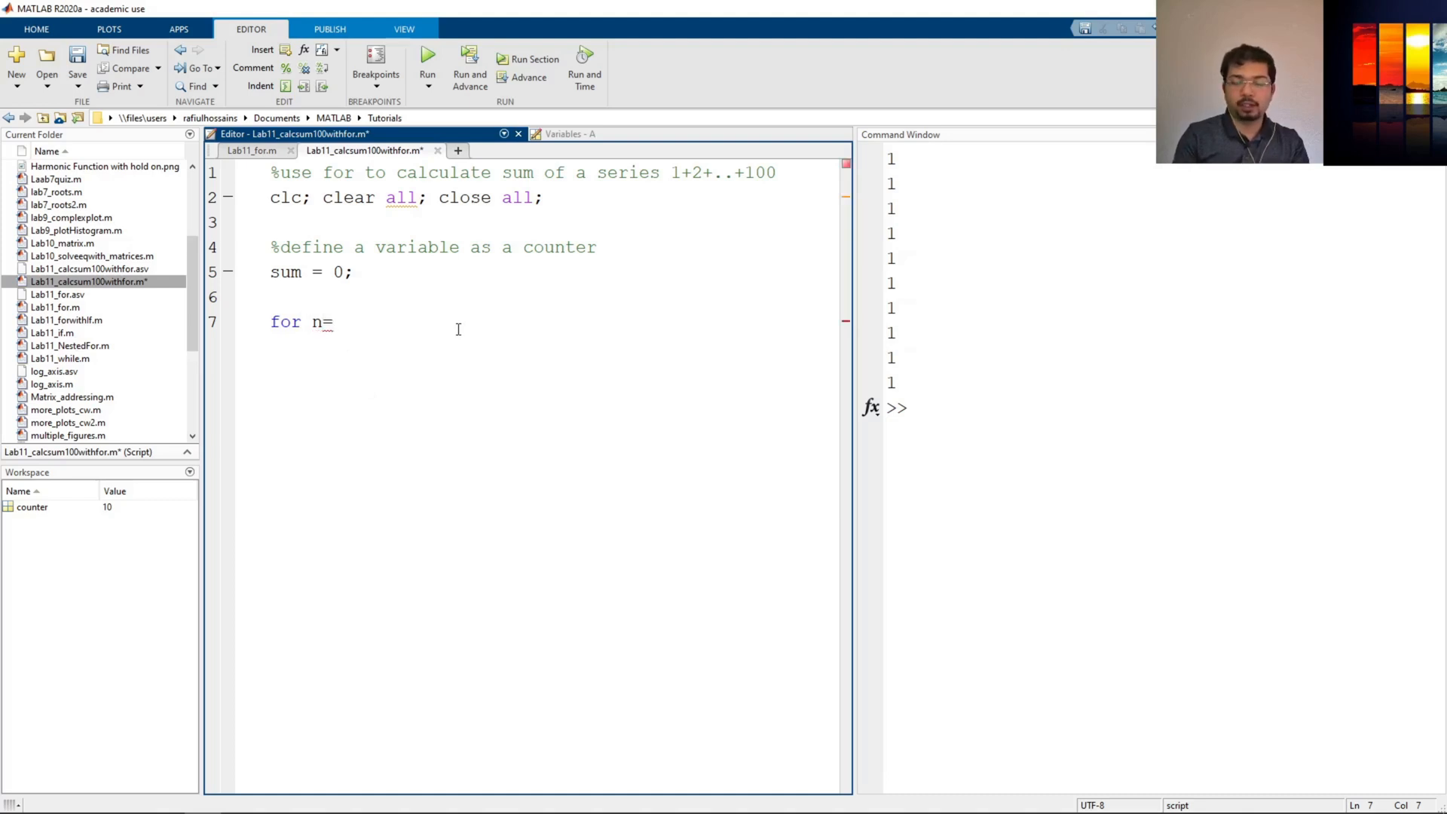
{"action": "type", "text": "1:10"}
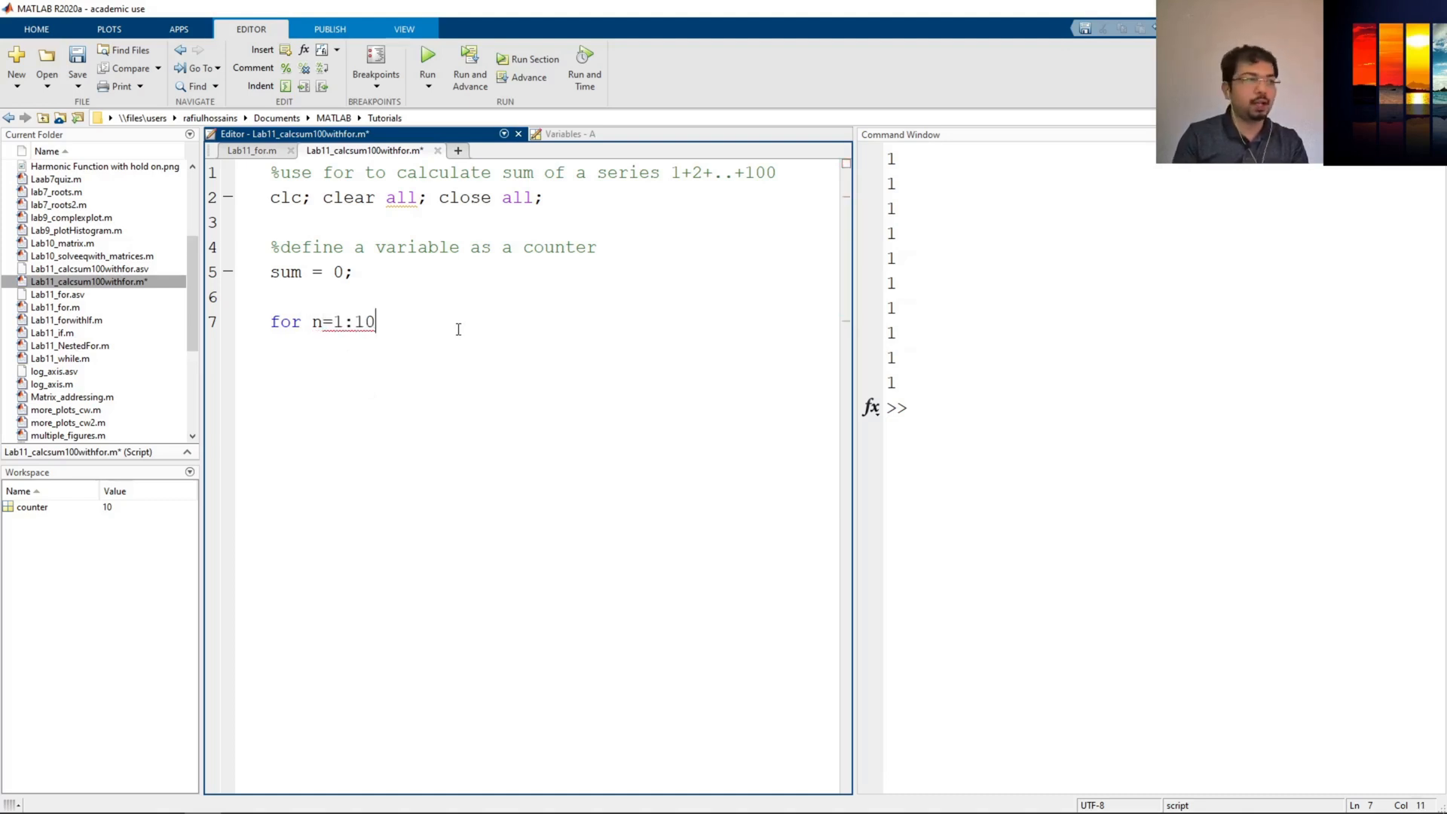
{"action": "type", "text": "0"}
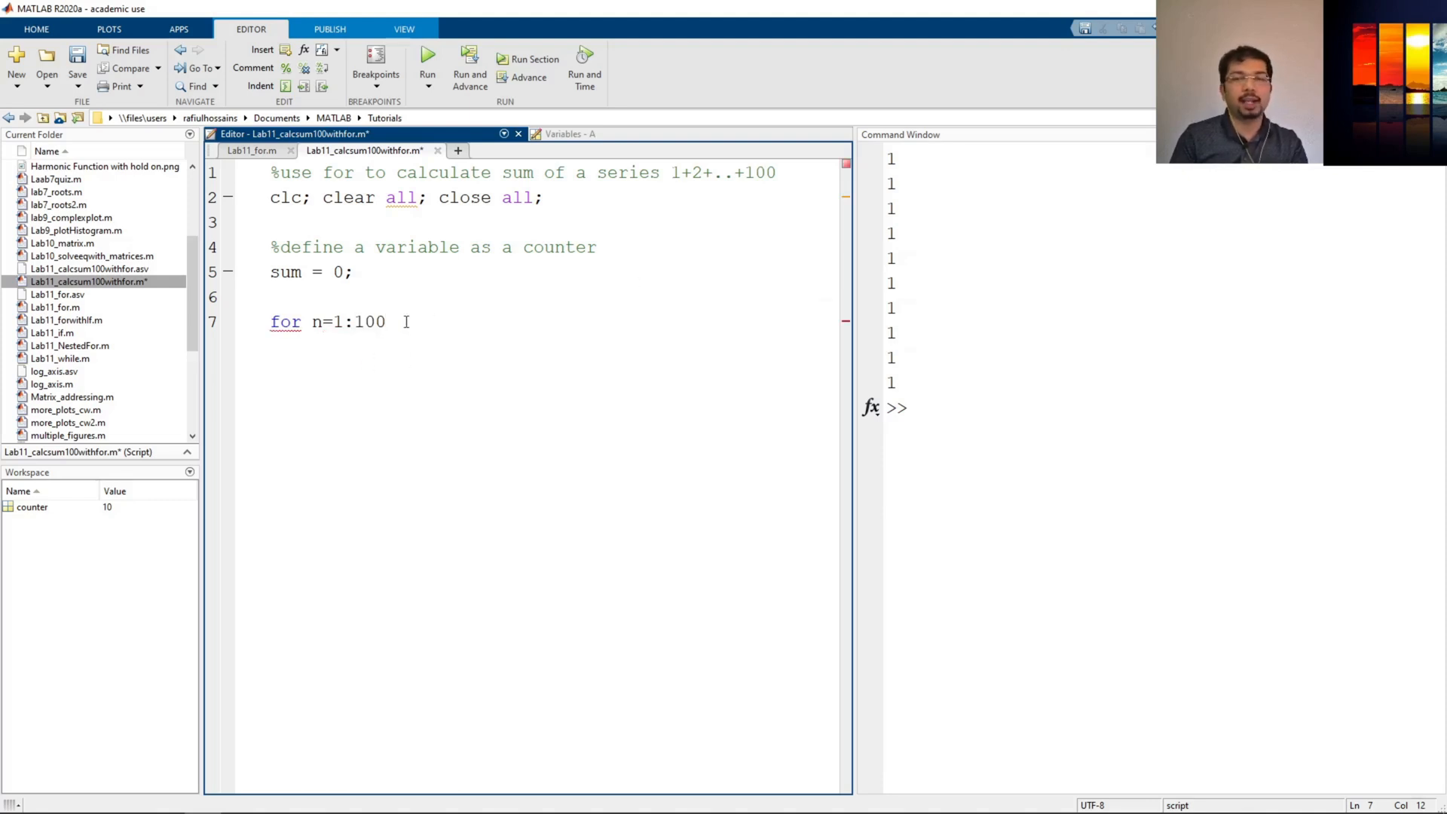
Add the loop body 'sum = sum+n;' and close the loop with end
{"action": "key", "text": "enter"}
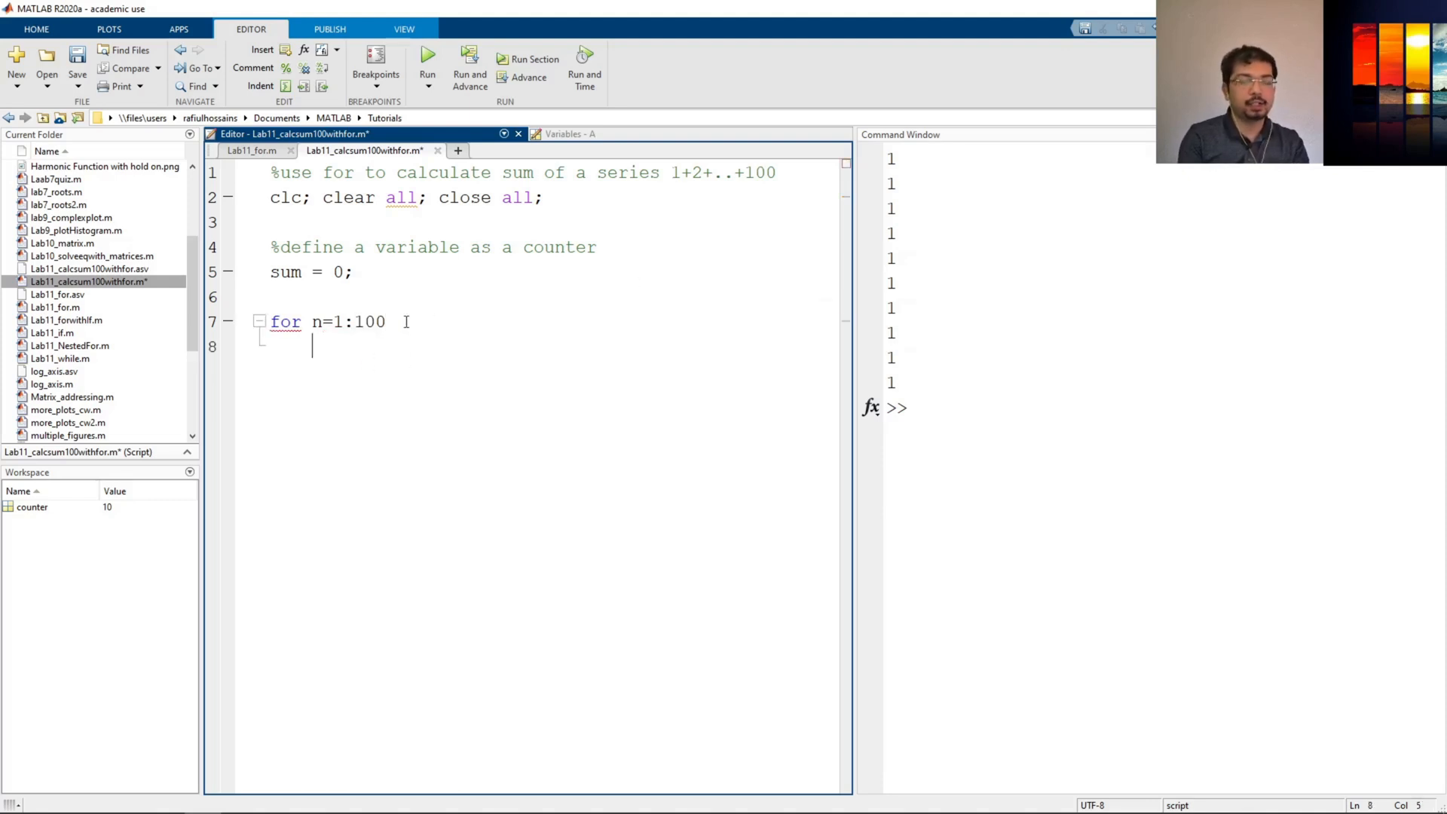
{"action": "type", "text": "sum ="}
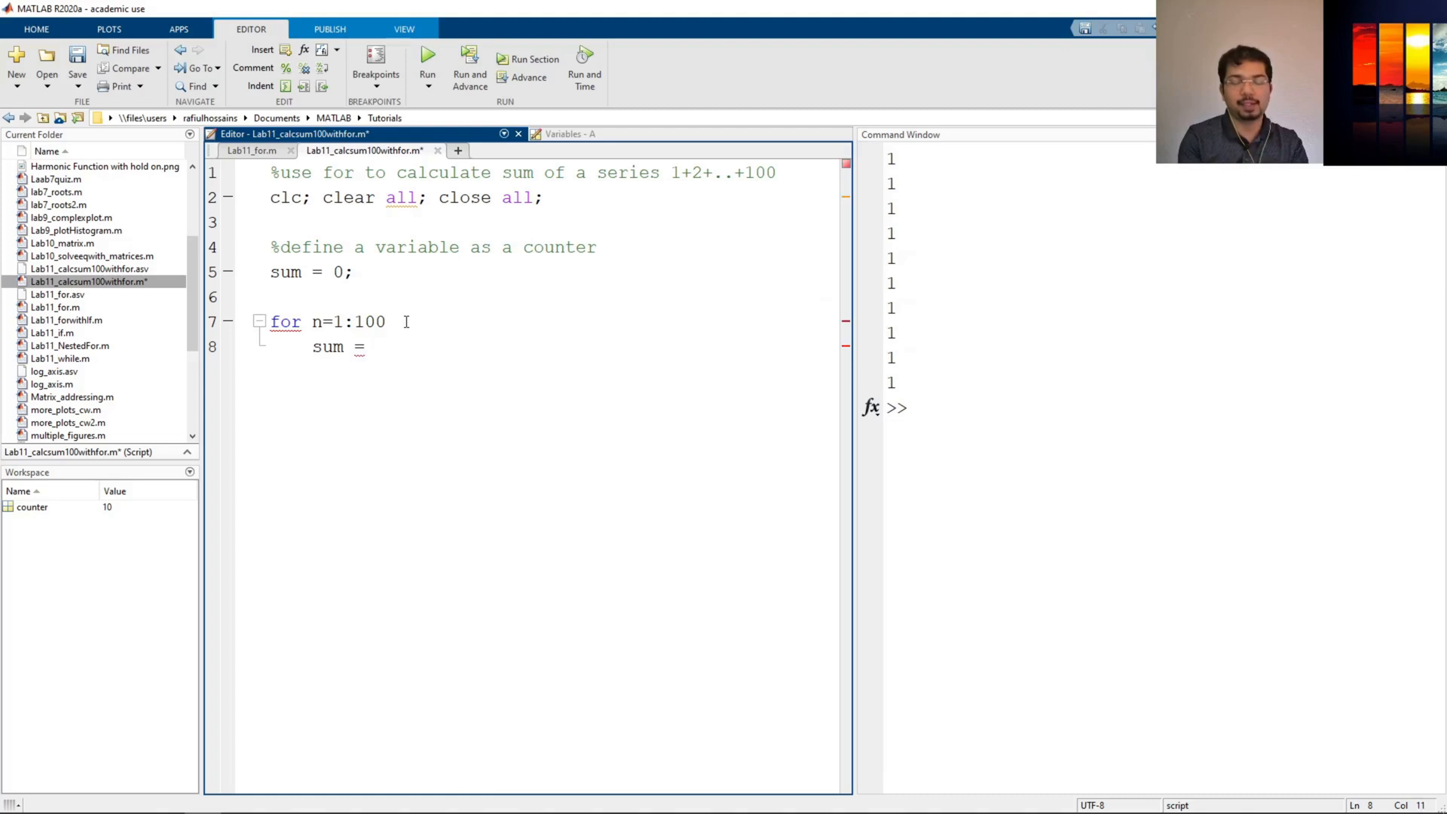
{"action": "type", "text": "sum"}
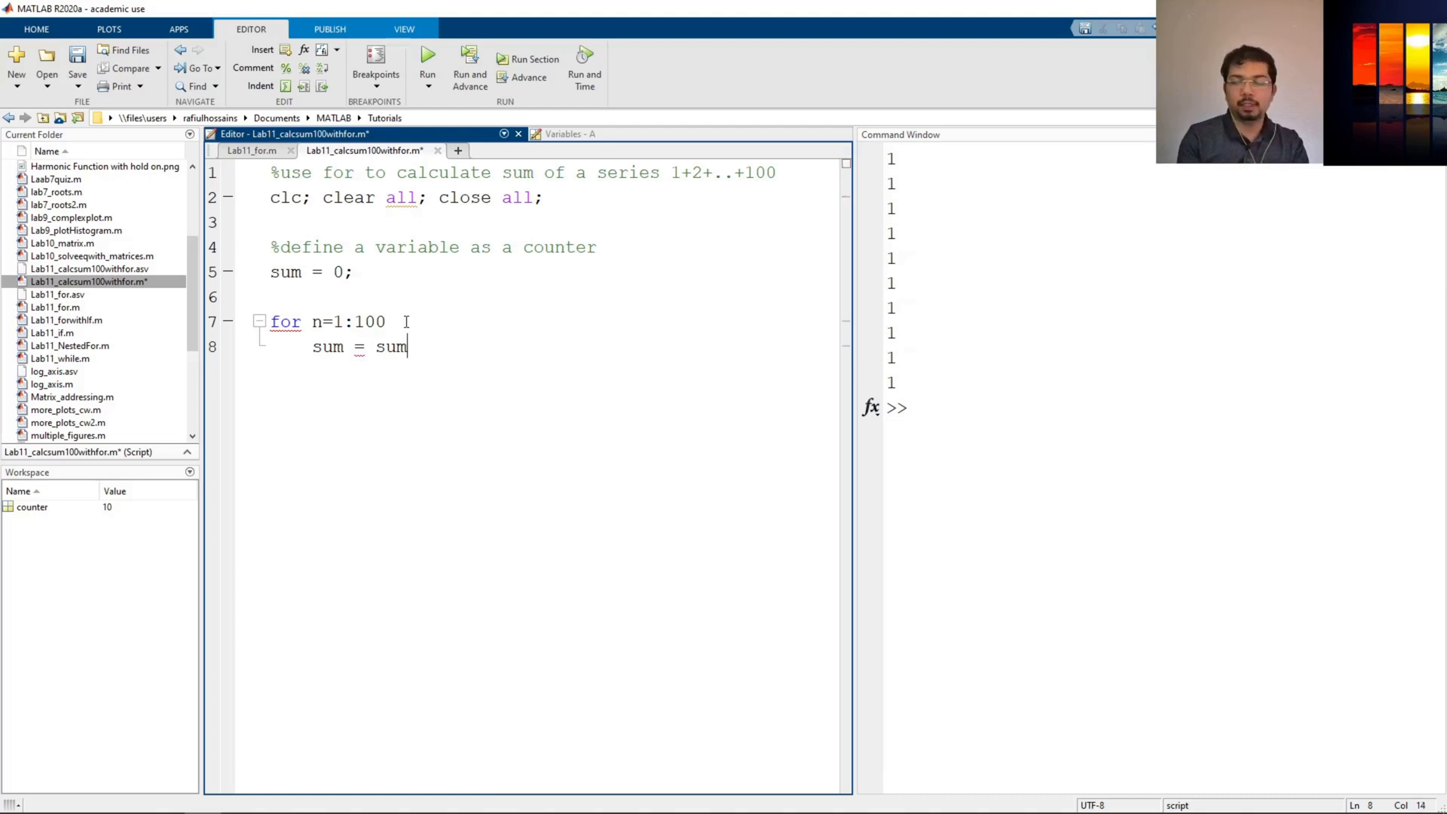
{"action": "type", "text": "+"}
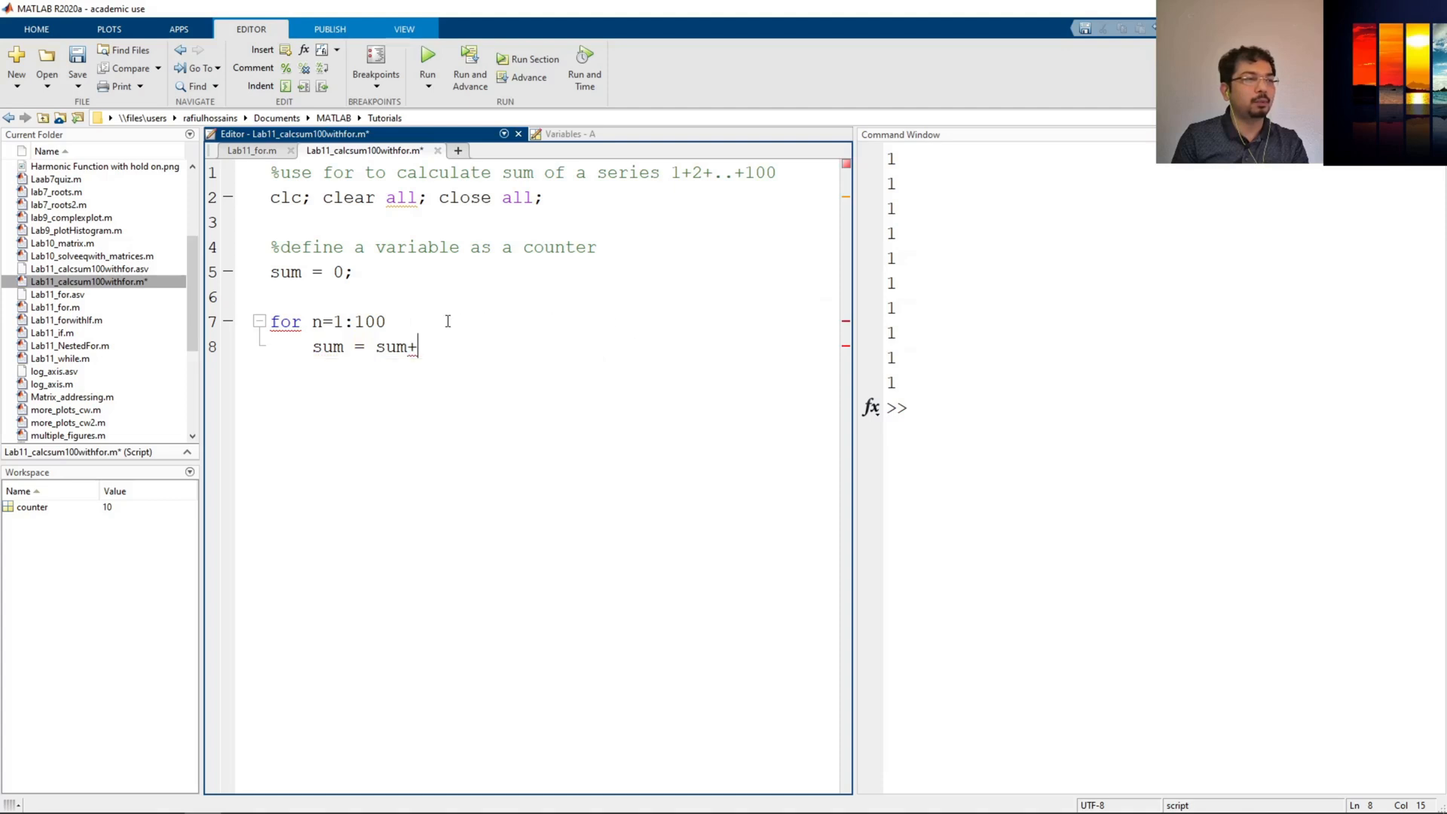
{"action": "type", "text": "n"}
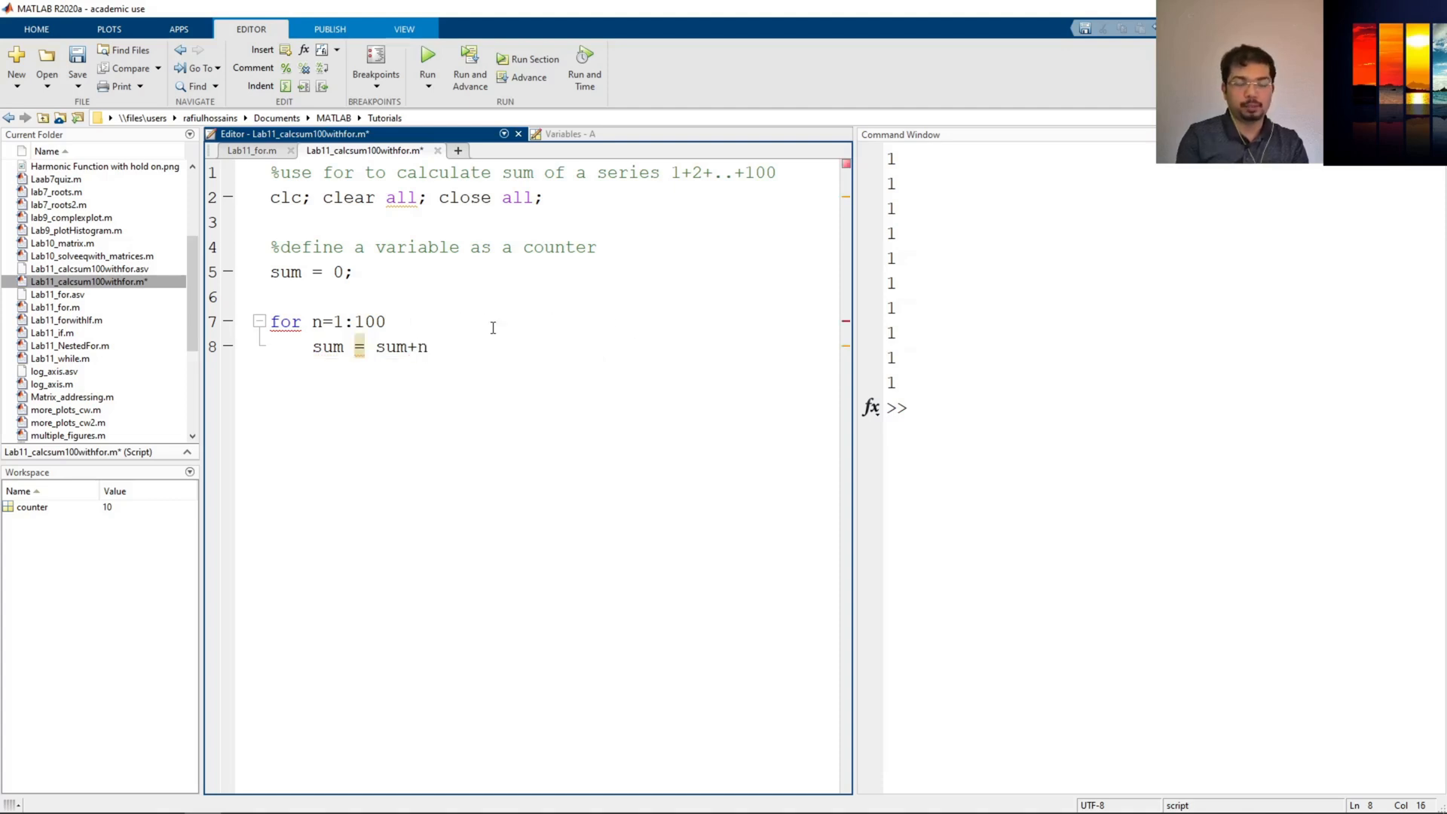
{"action": "type", "text": ";"}
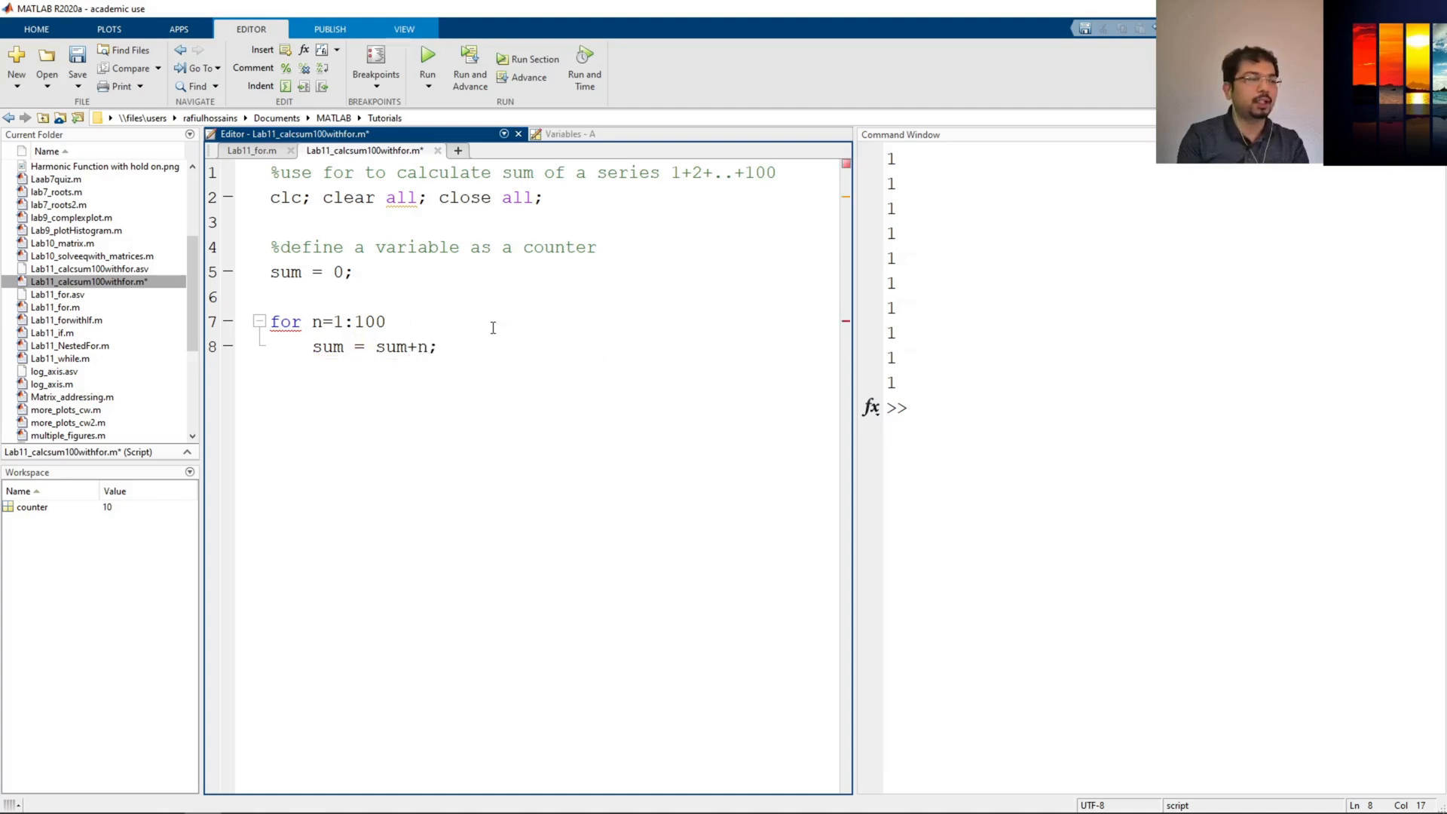
{"action": "key", "text": "enter"}
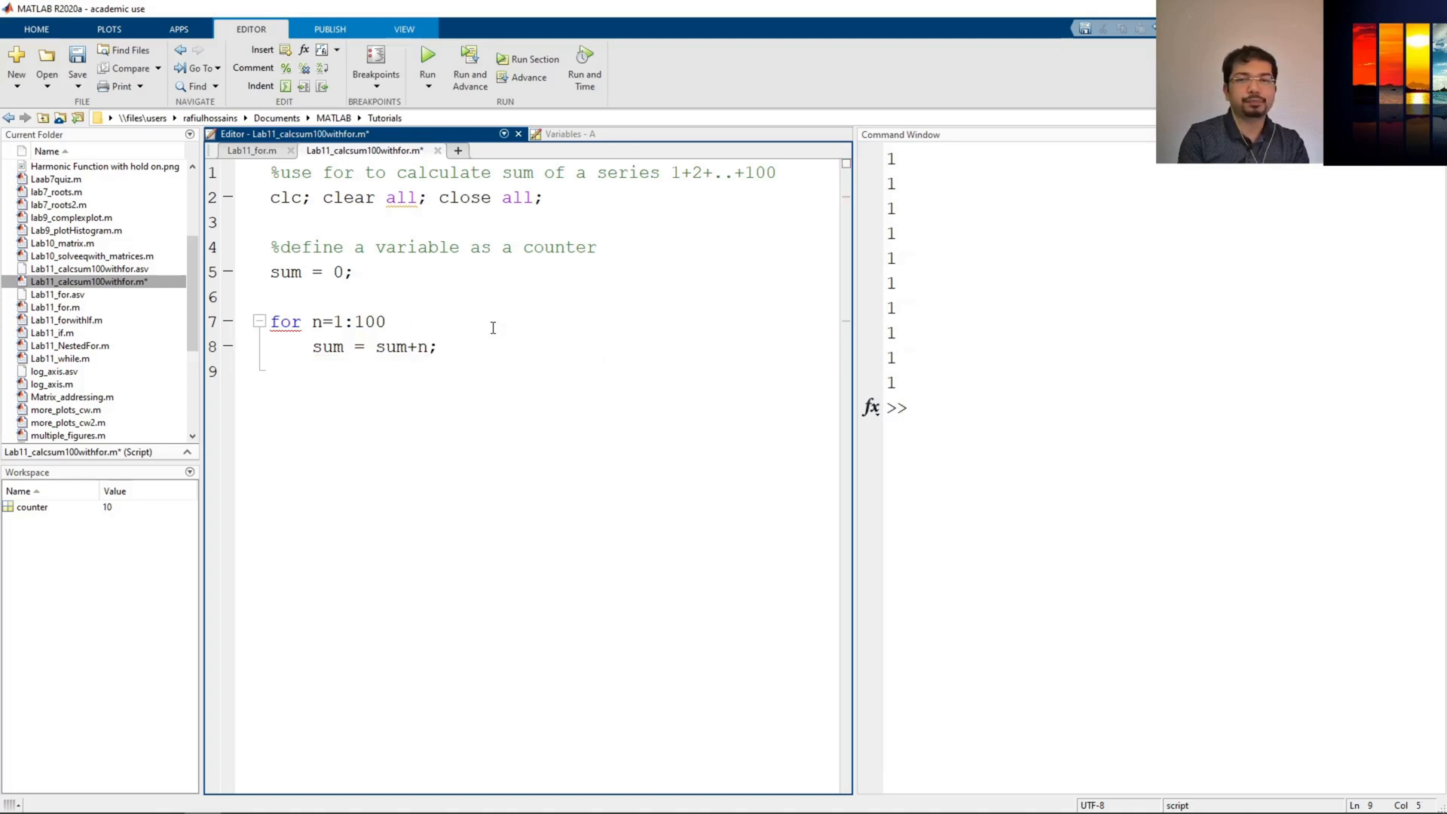
{"action": "type", "text": "end"}
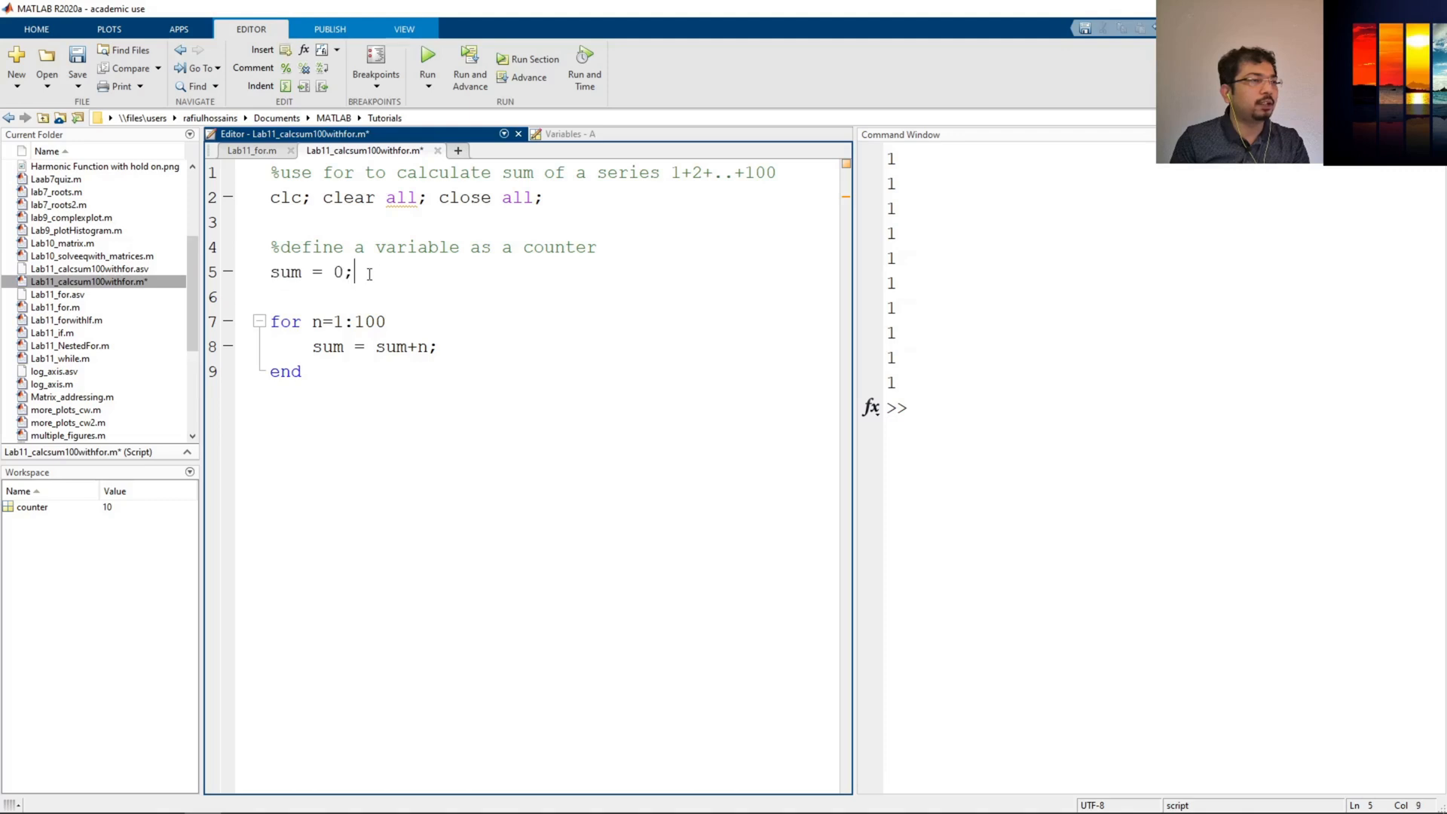
{"action": "double_click", "coordinate": [285, 272]}
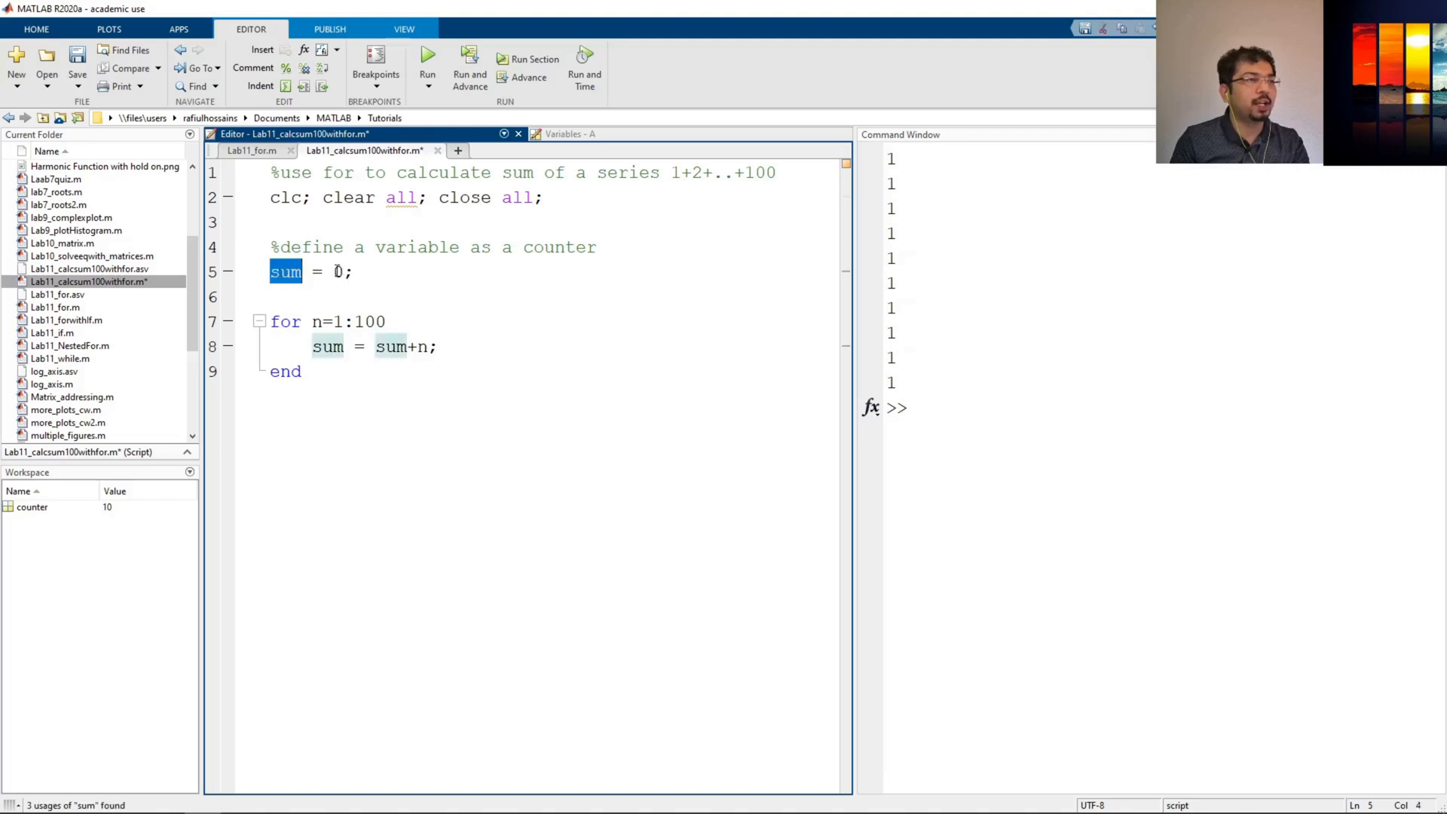
{"action": "left_click", "coordinate": [287, 271]}
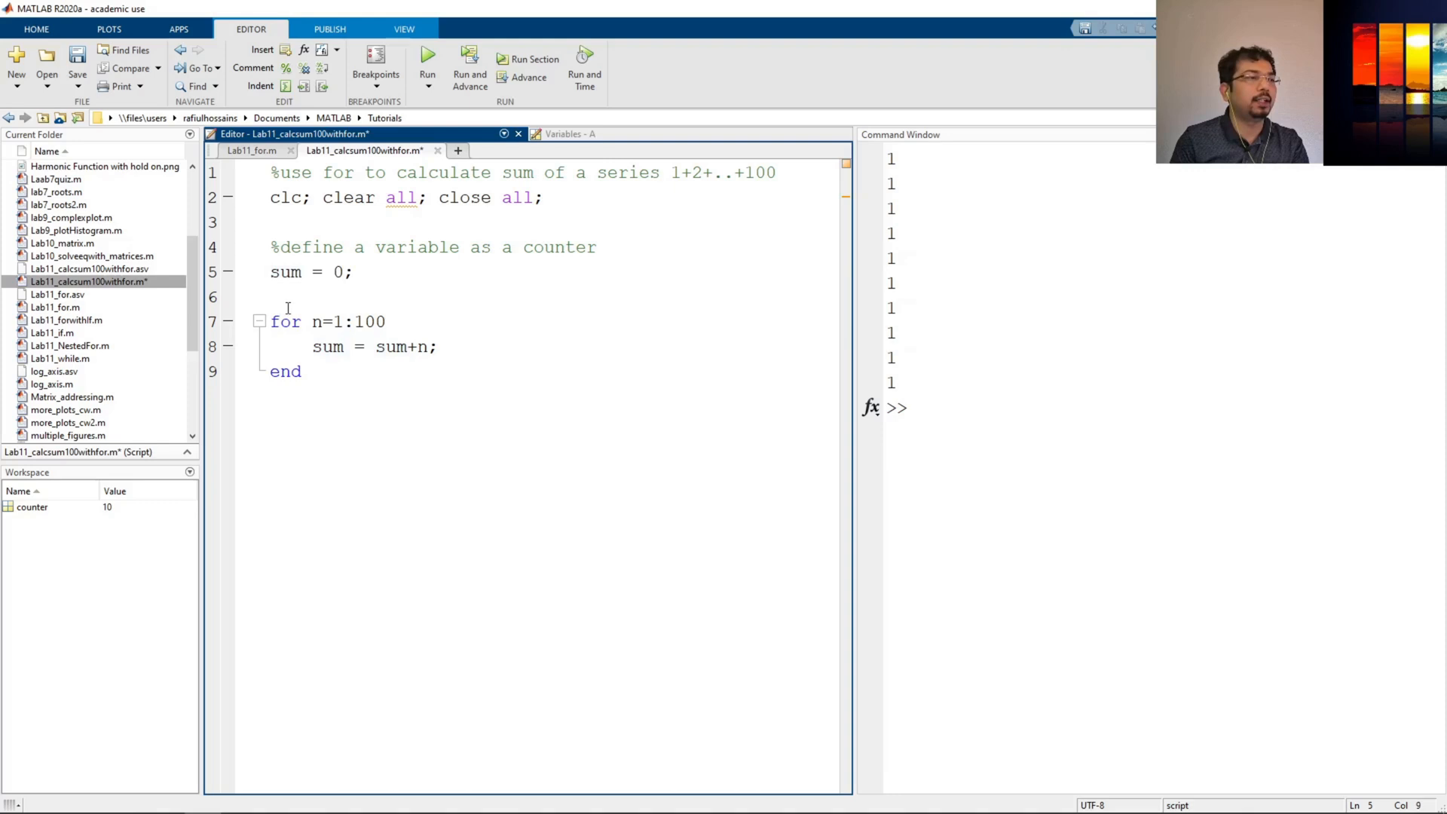
{"action": "double_click", "coordinate": [284, 321]}
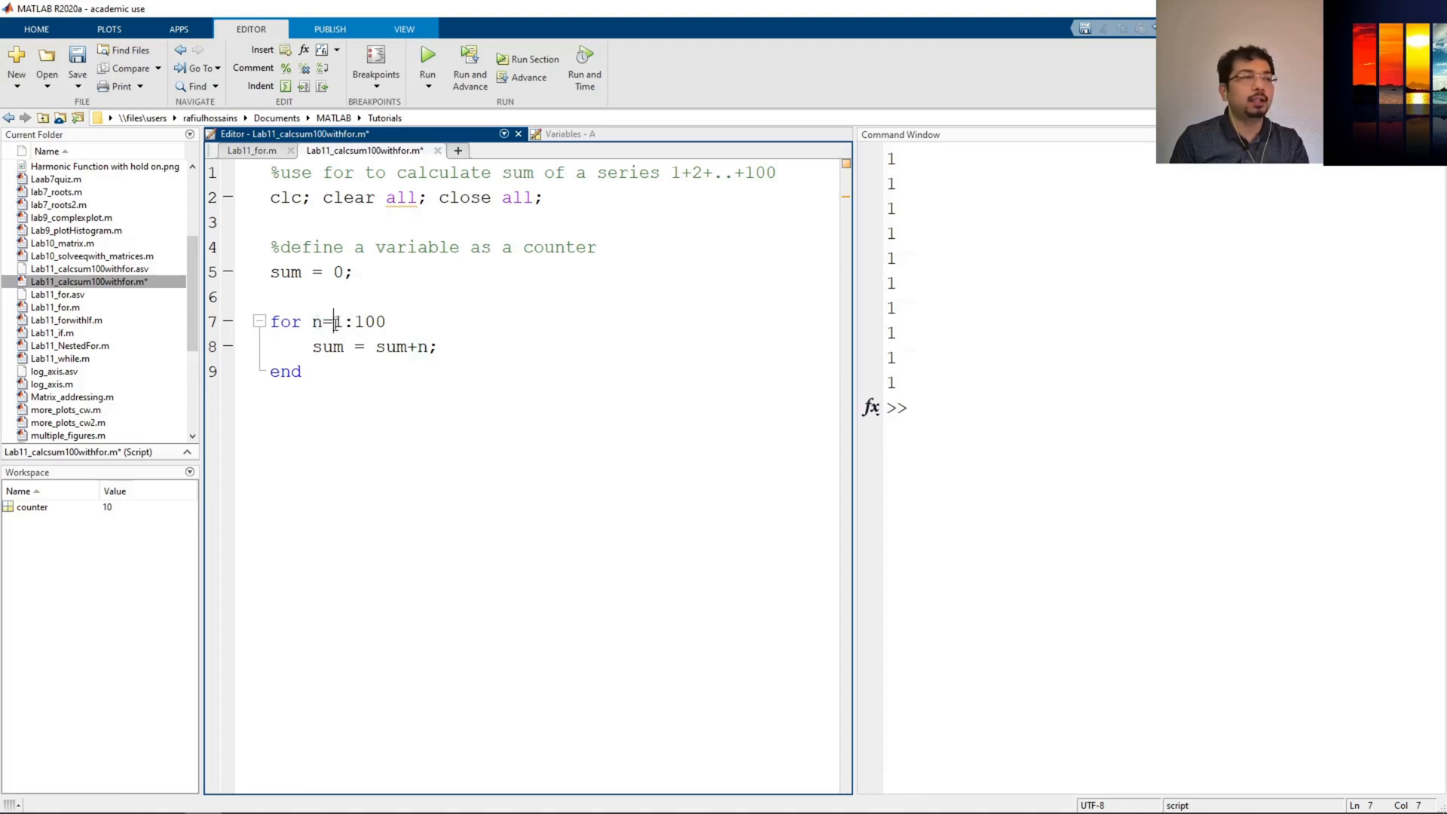
{"action": "double_click", "coordinate": [336, 321]}
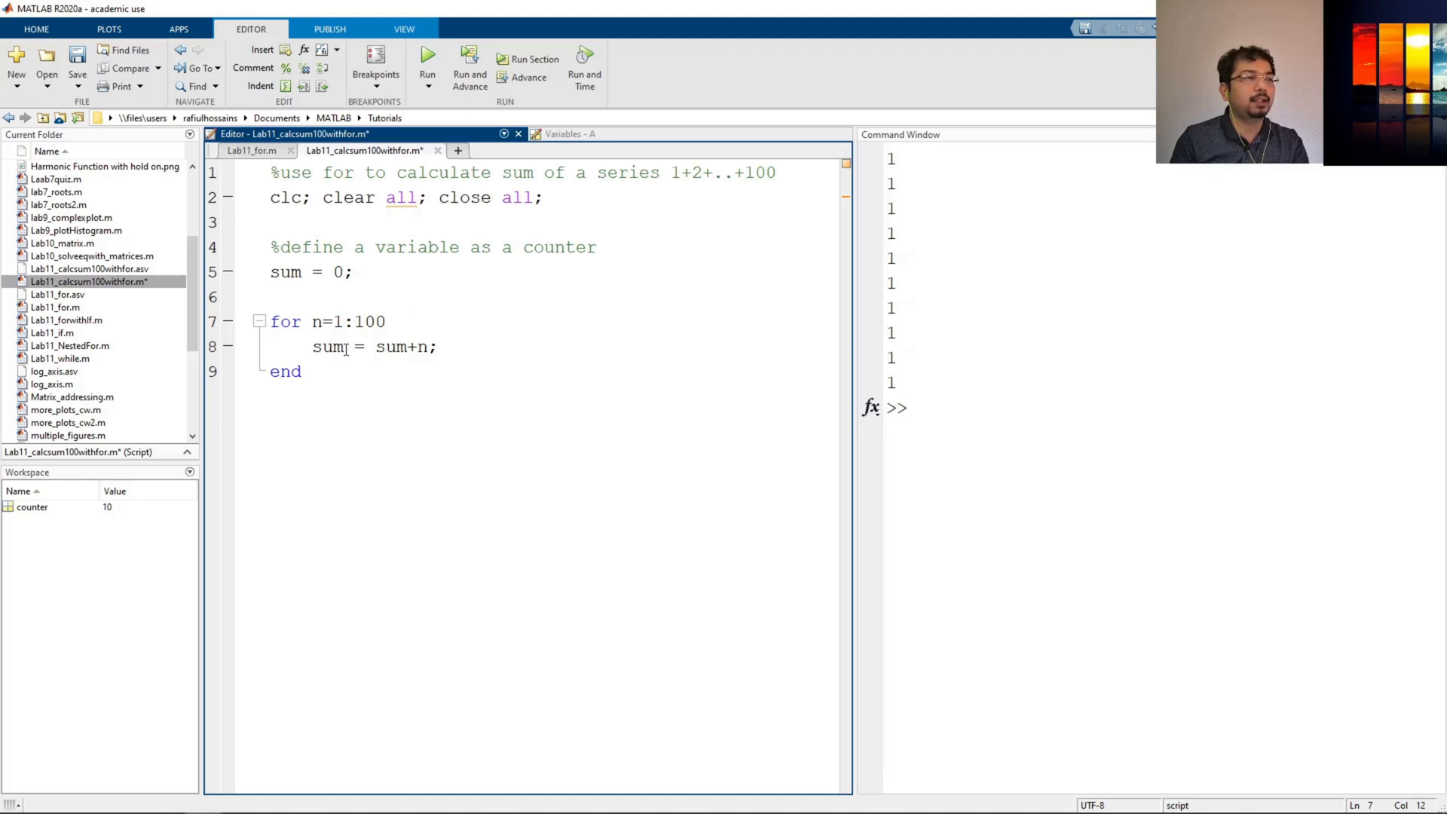
{"action": "double_click", "coordinate": [328, 346]}
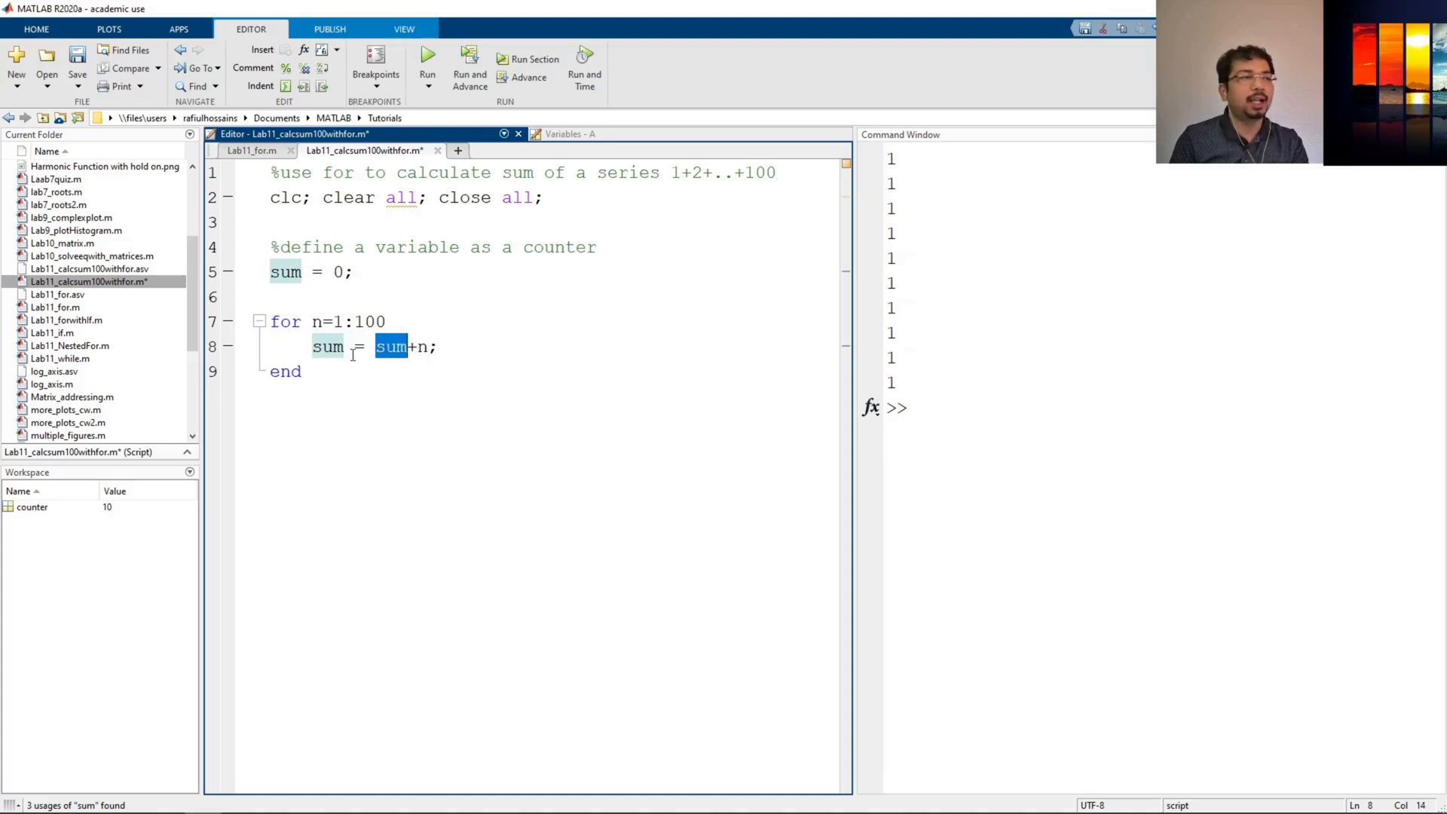
{"action": "mouse_move", "coordinate": [409, 347]}
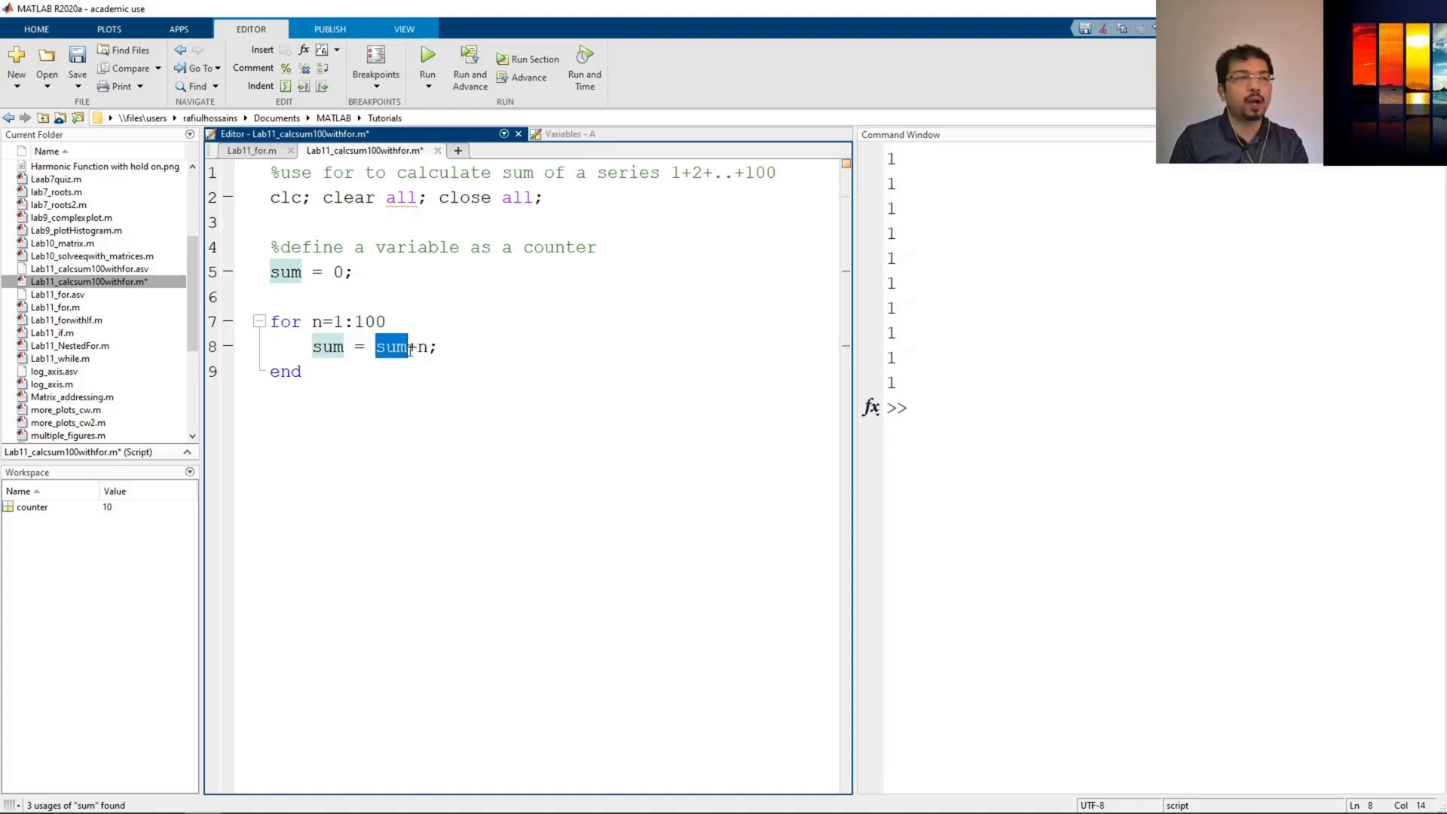
{"action": "mouse_move", "coordinate": [363, 321]}
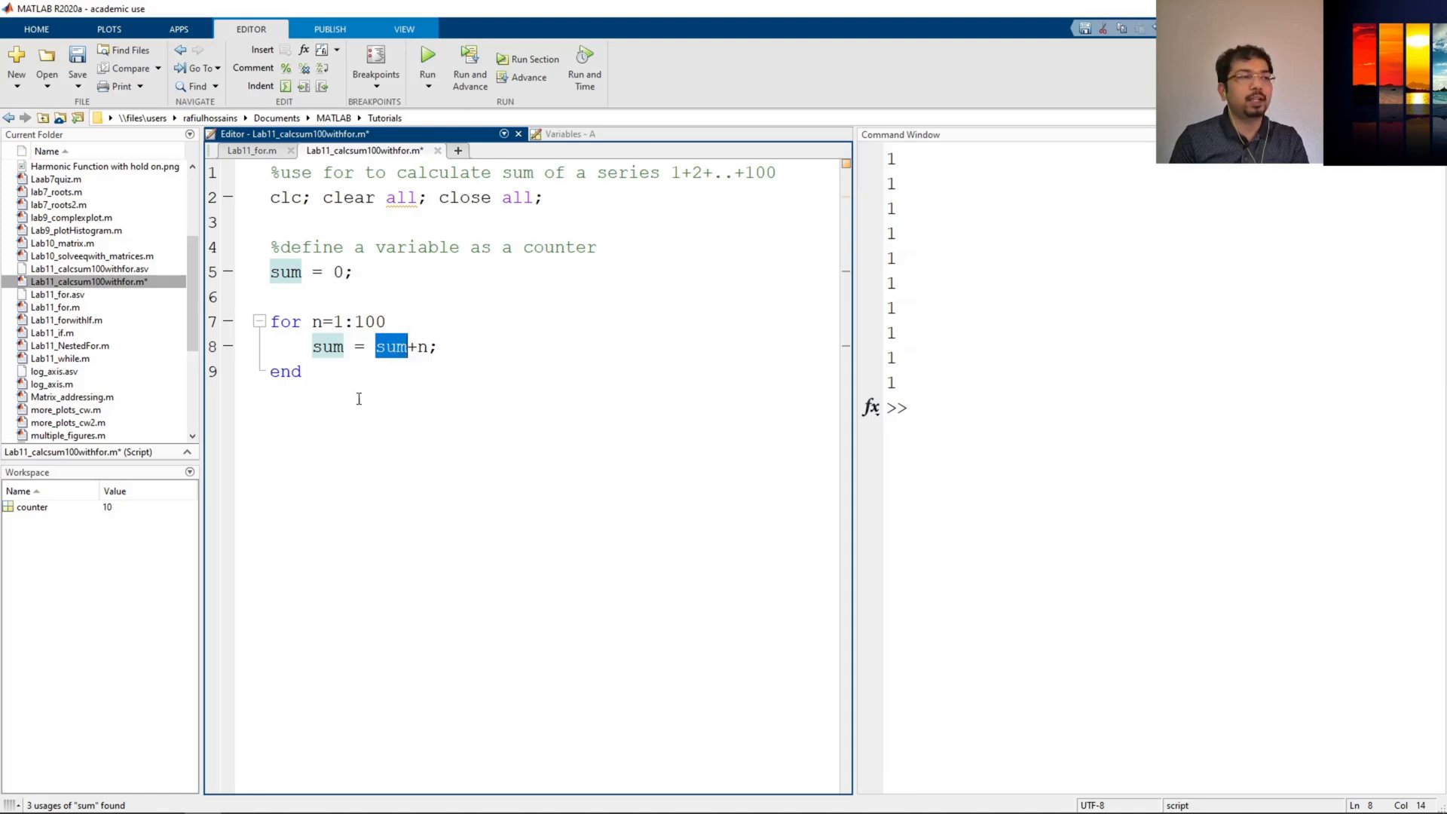
{"action": "mouse_move", "coordinate": [420, 366]}
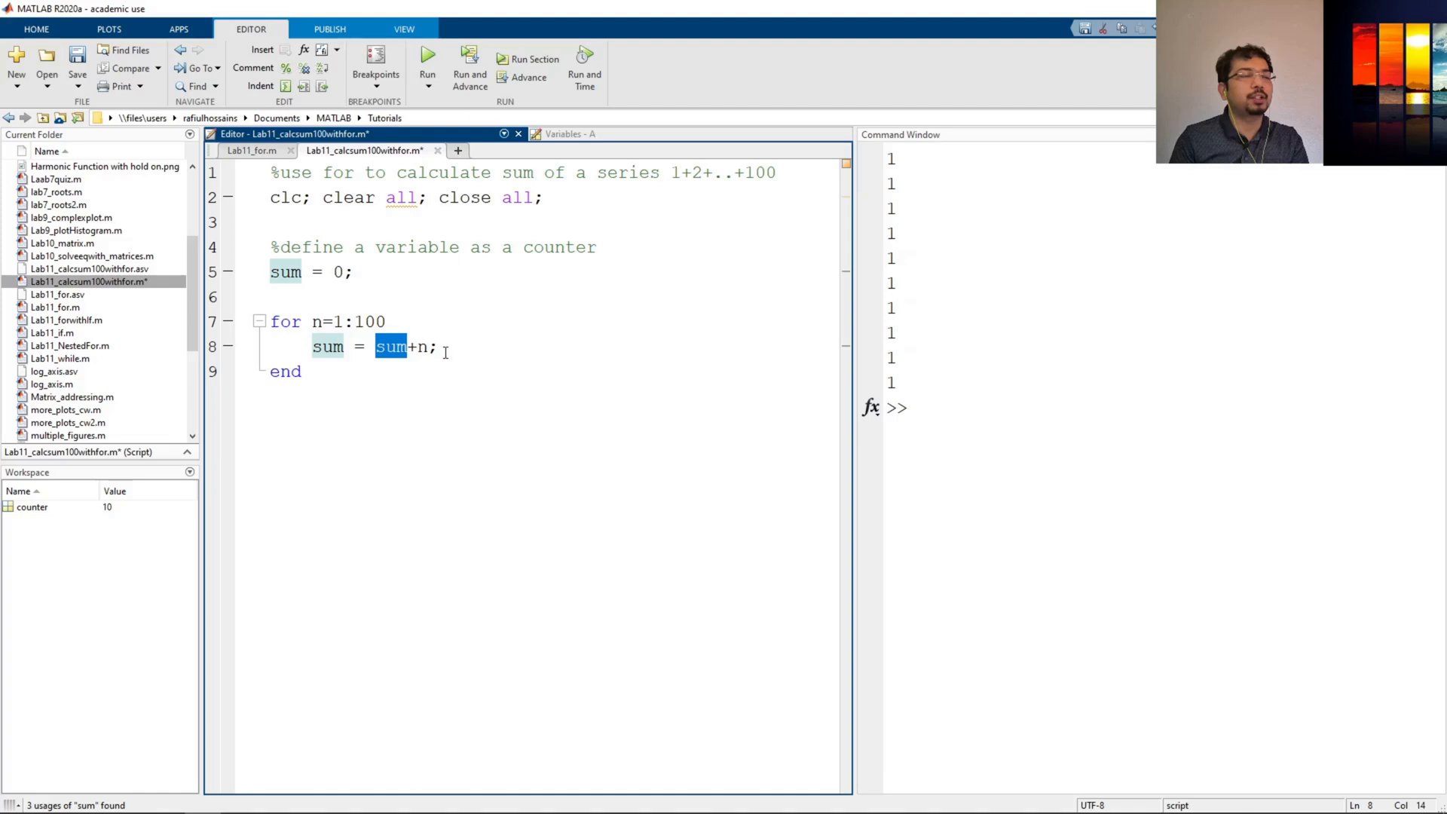
{"action": "mouse_move", "coordinate": [445, 349]}
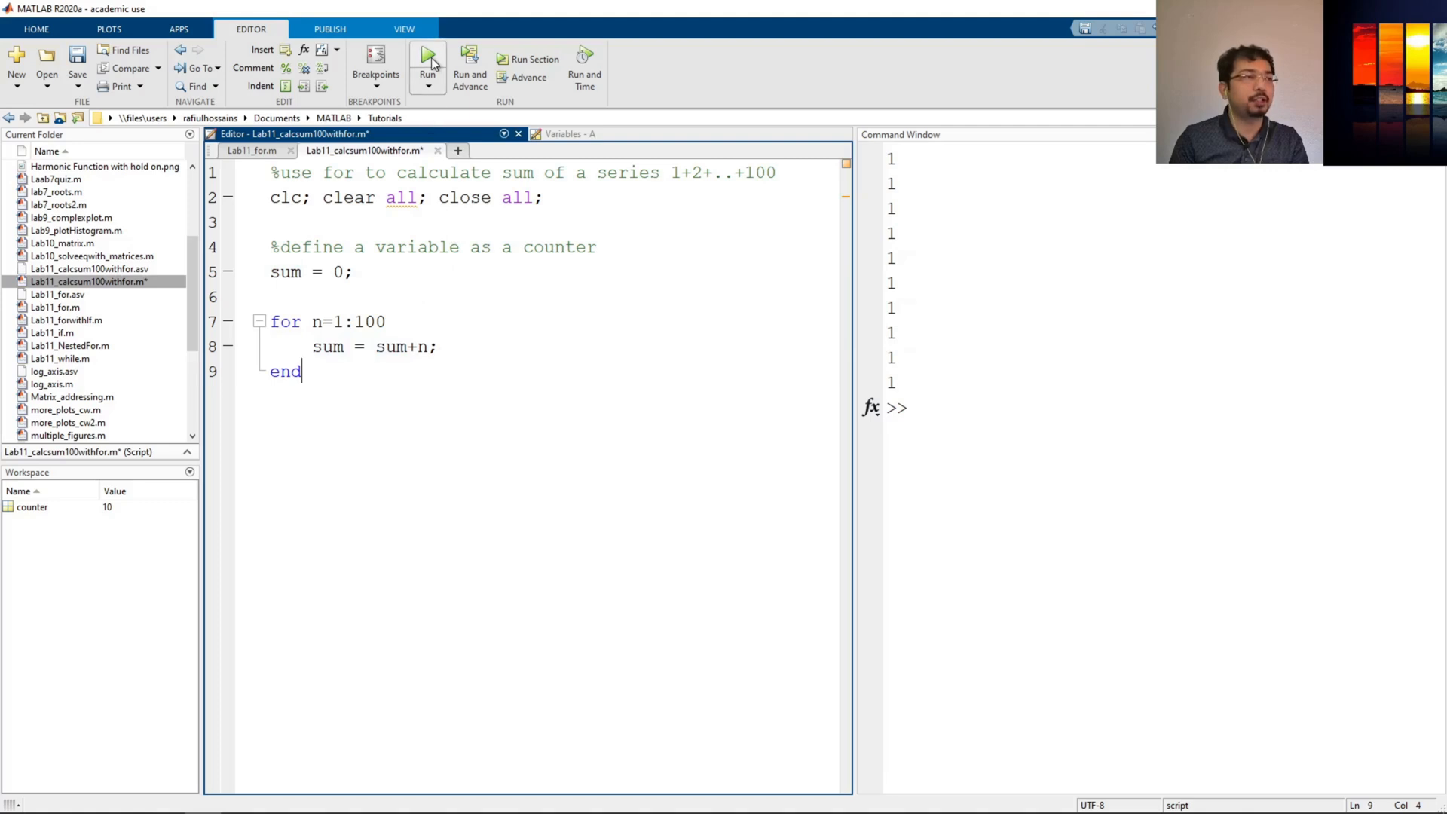
Run the sum script and query sum in the Command Window to get 5050
{"action": "left_click", "coordinate": [427, 58]}
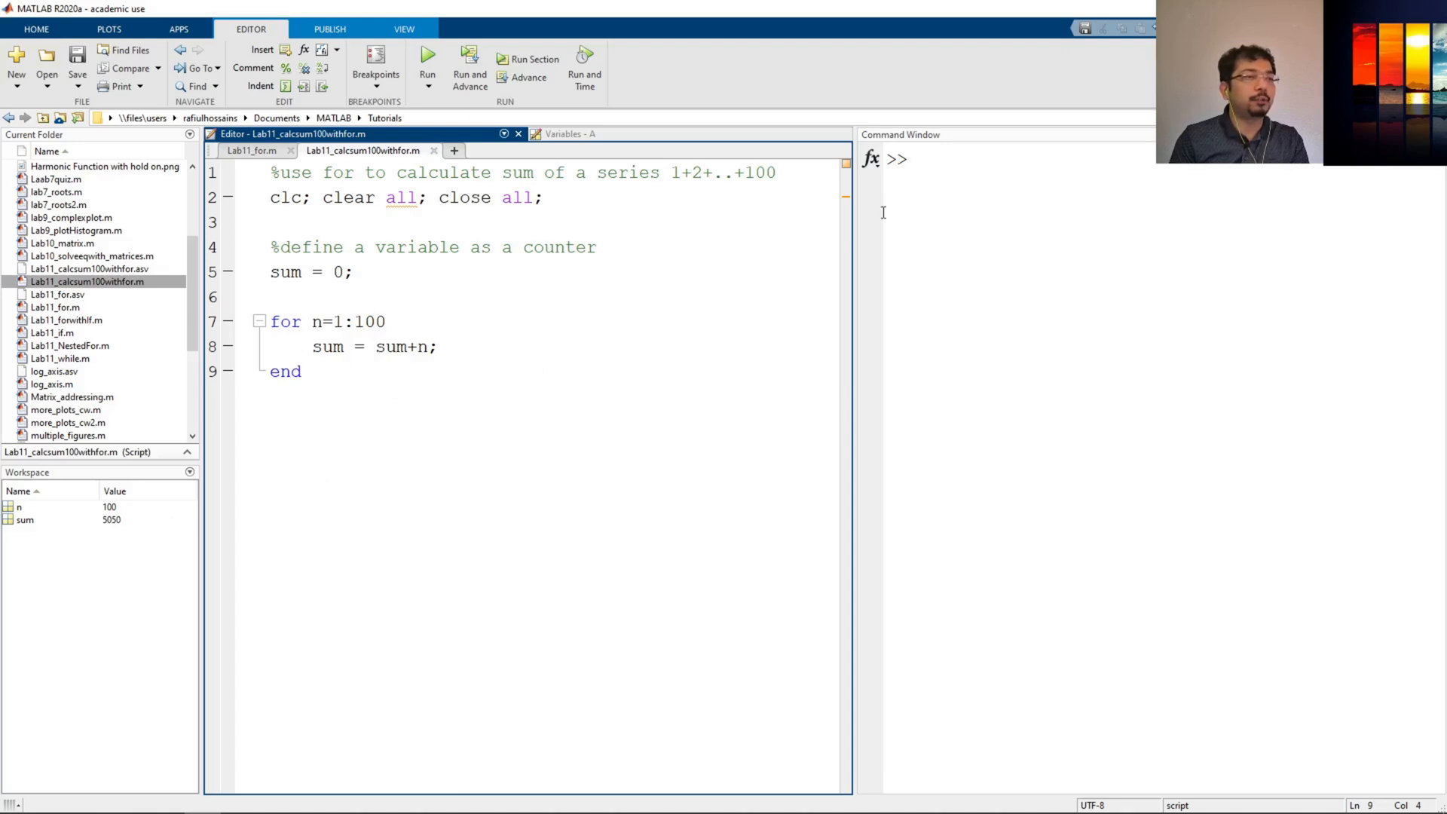
{"action": "mouse_move", "coordinate": [41, 526]}
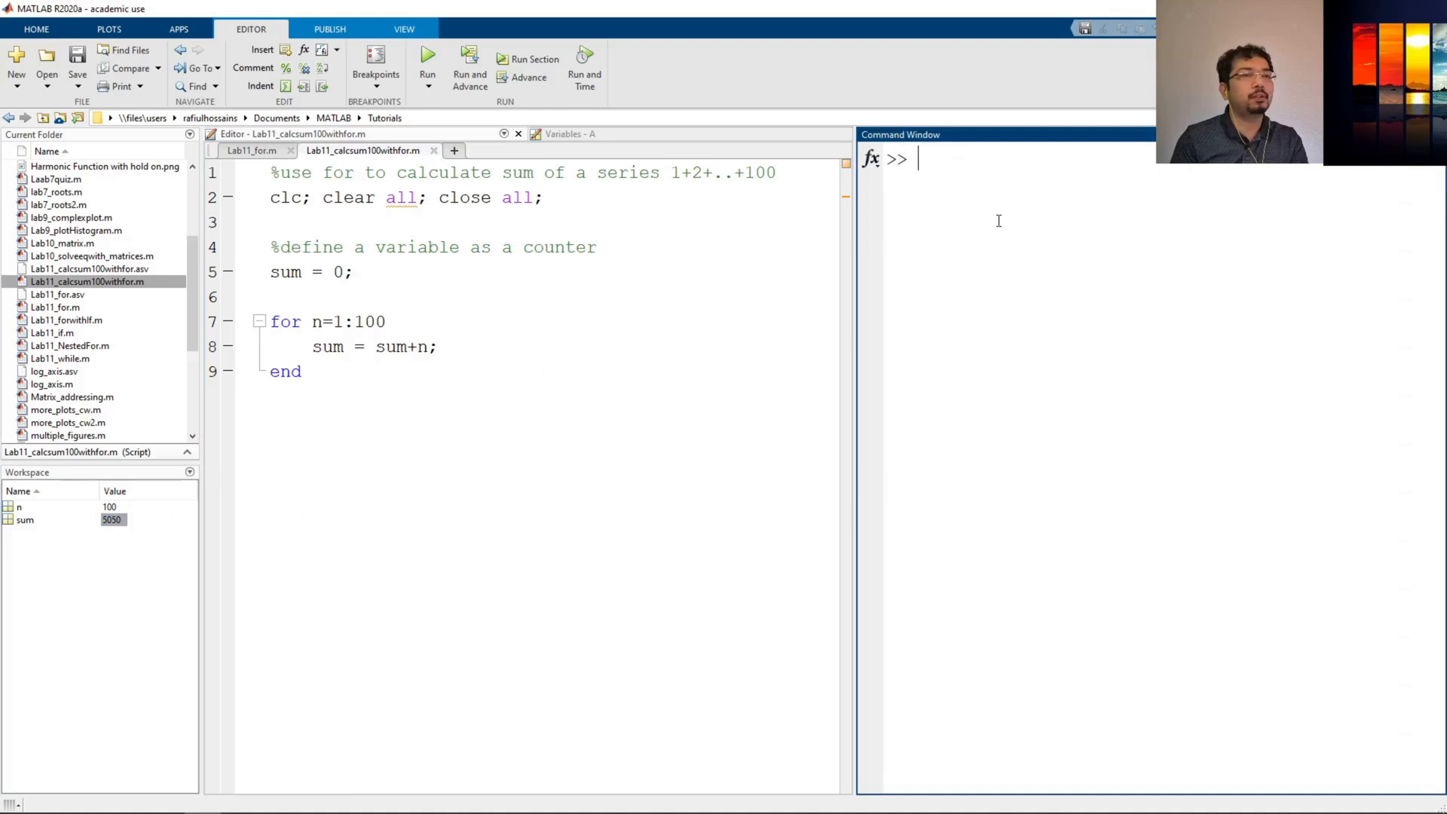
{"action": "type", "text": "sum"}
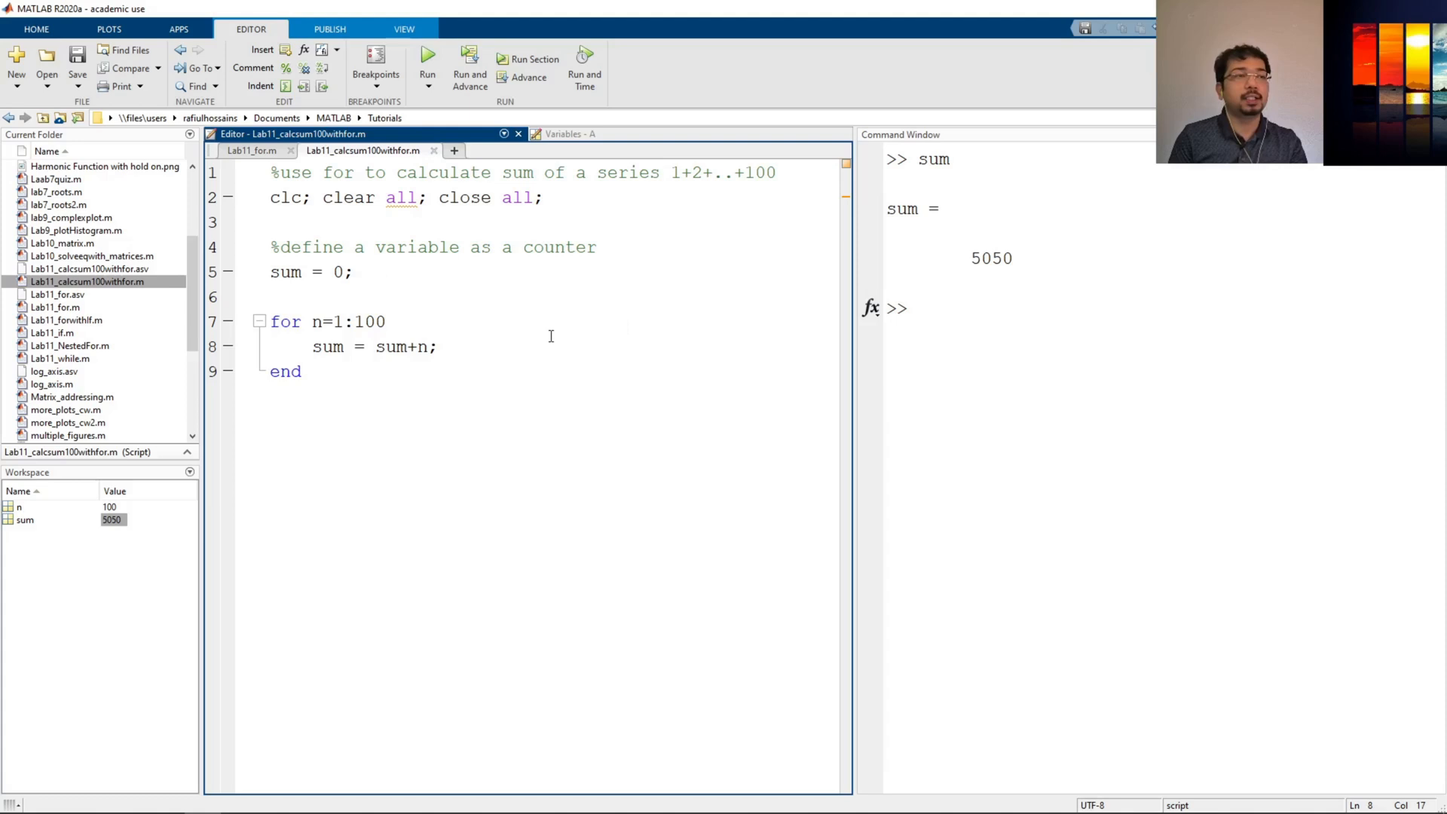
{"action": "mouse_move", "coordinate": [460, 342]}
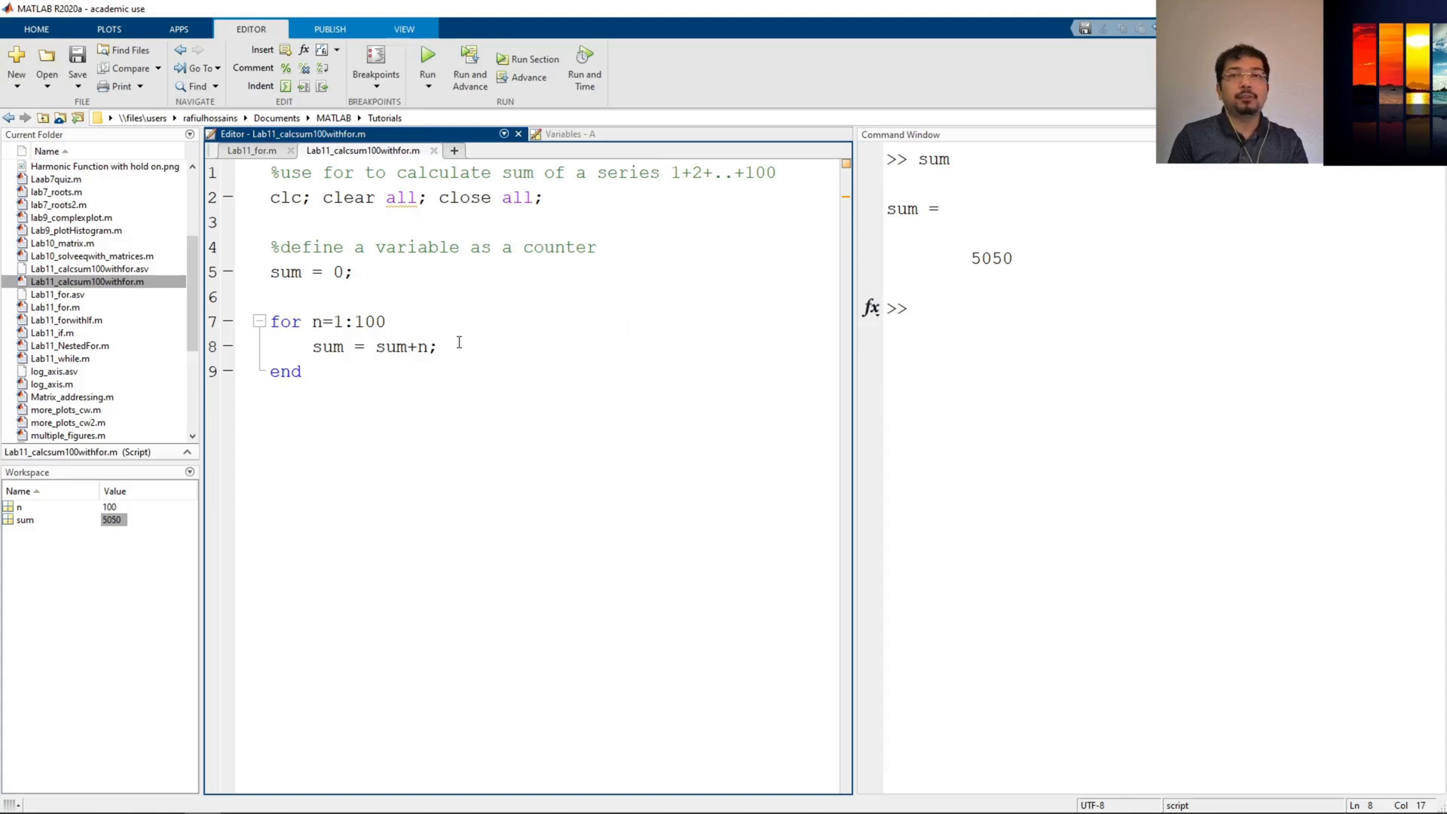